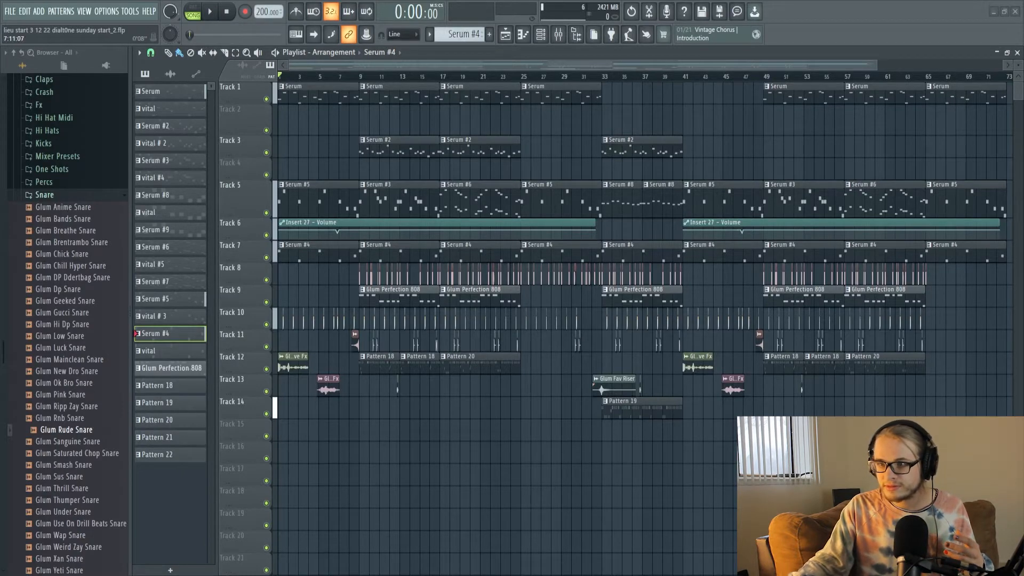
- Play the beat briefly, stop it, and bring up the instrument channels
click(208, 12)
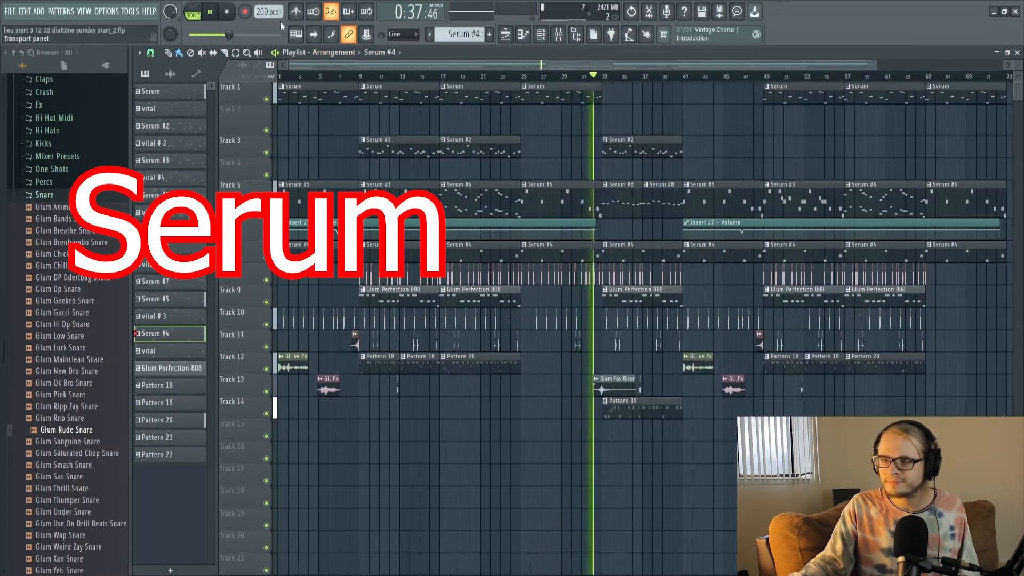
click(226, 11)
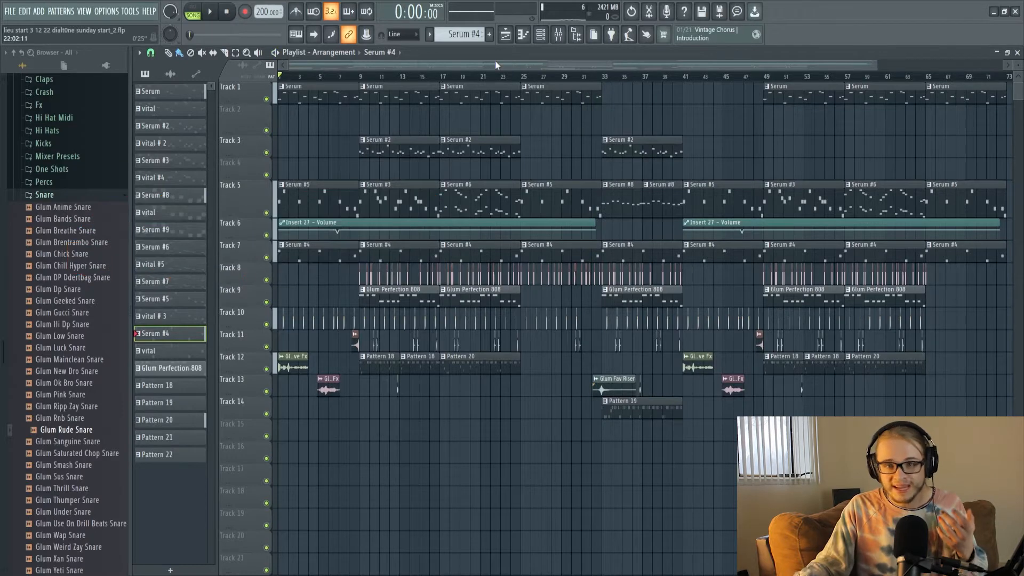
mouse_move(492, 63)
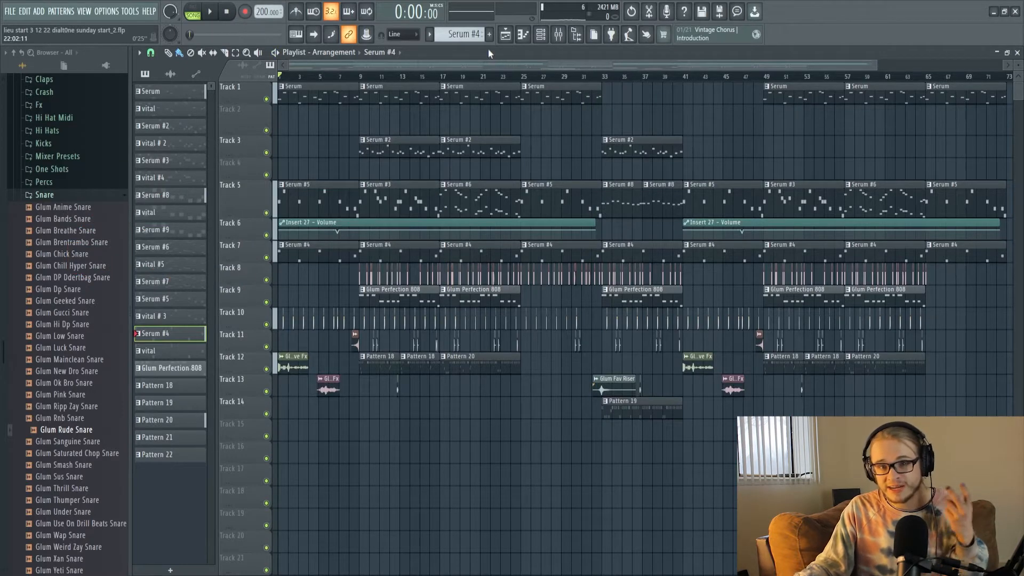
mouse_move(486, 56)
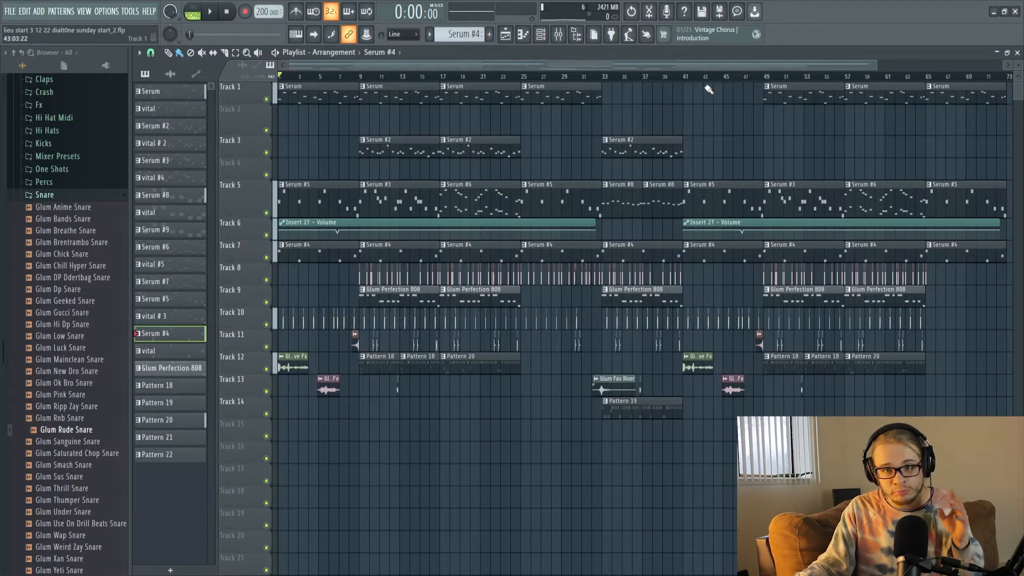
mouse_move(701, 87)
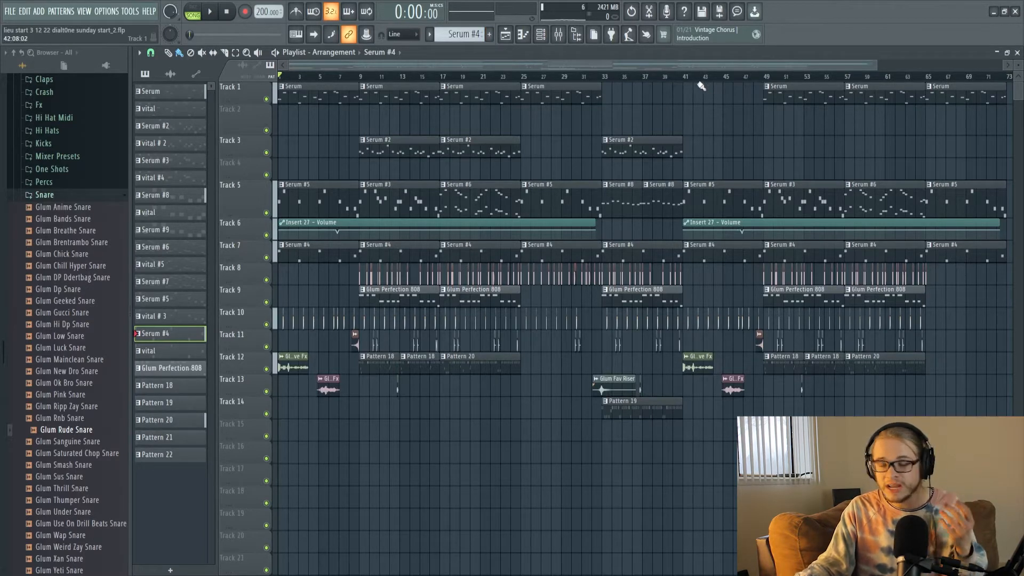
click(540, 34)
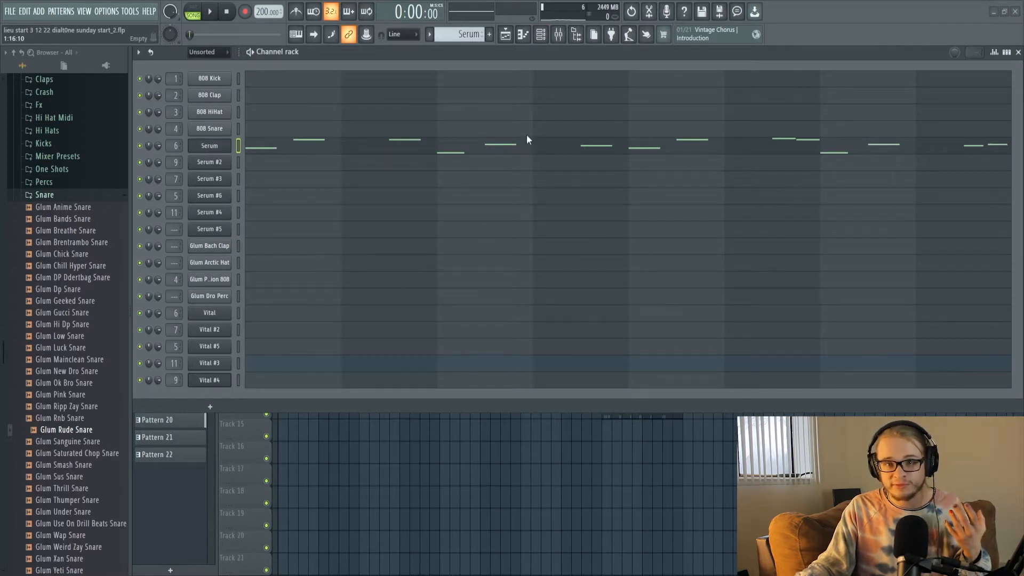
mouse_move(528, 136)
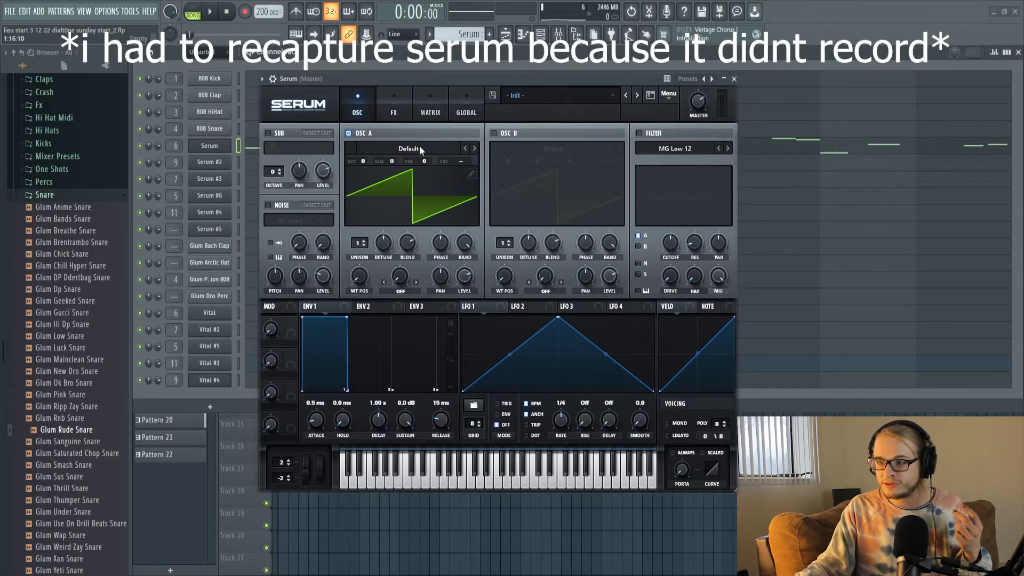
- Step Serum's OSC A wavetable forward to Retro_Speaking
click(474, 148)
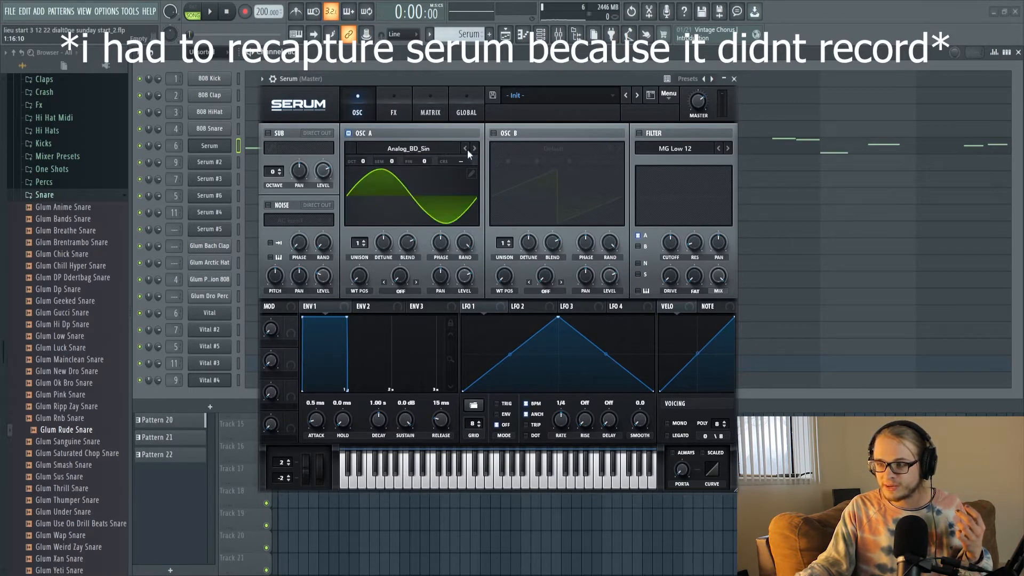
click(473, 148)
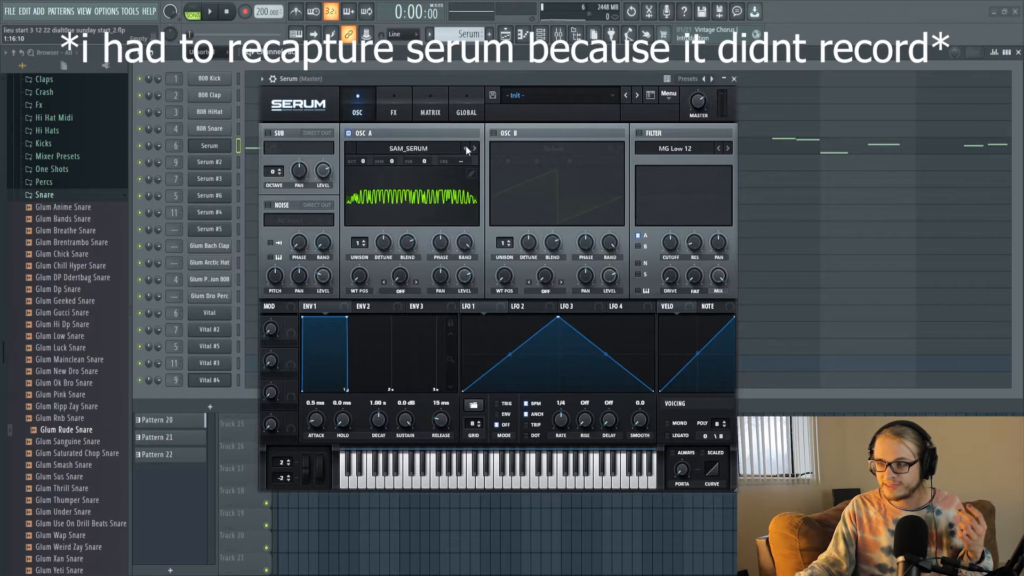
click(474, 149)
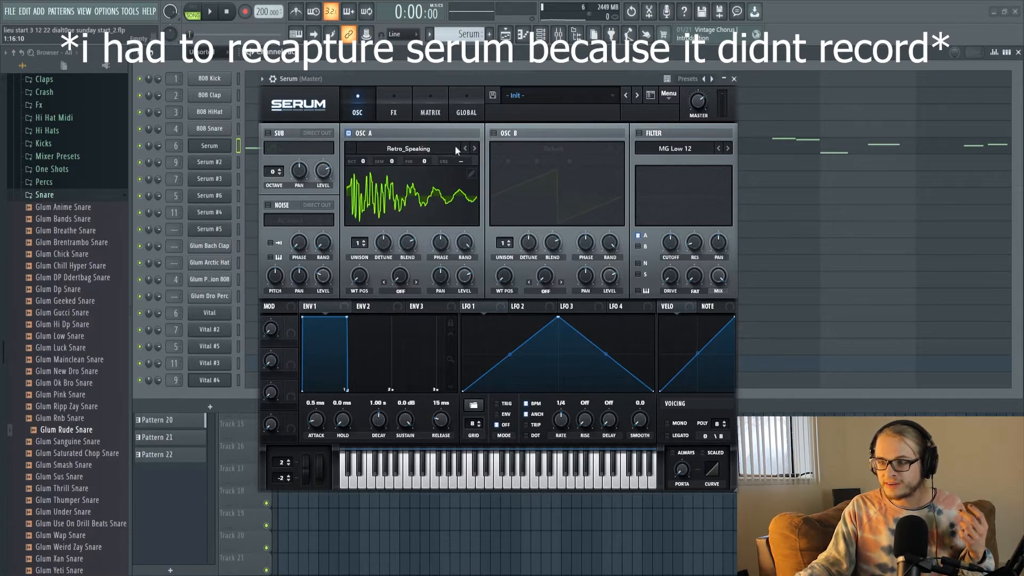
- View Serum's FX and MATRIX pages, then toggle OSC B on and off
click(393, 98)
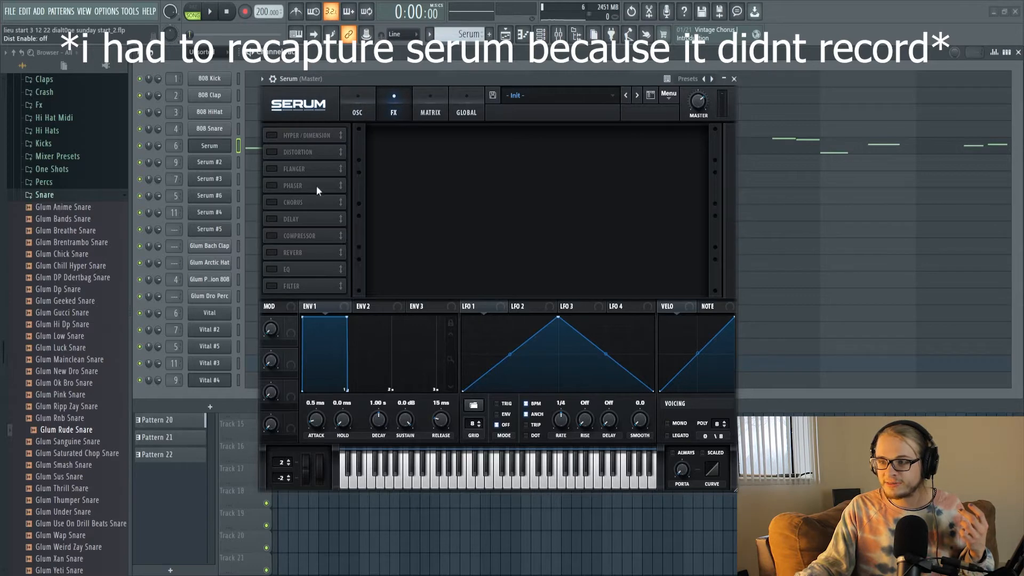
click(429, 104)
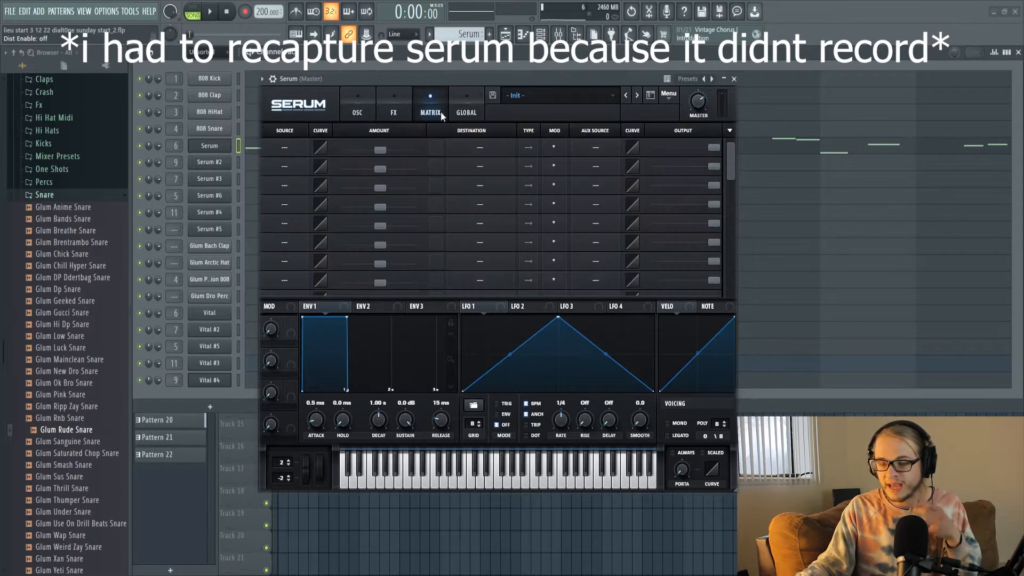
mouse_move(388, 155)
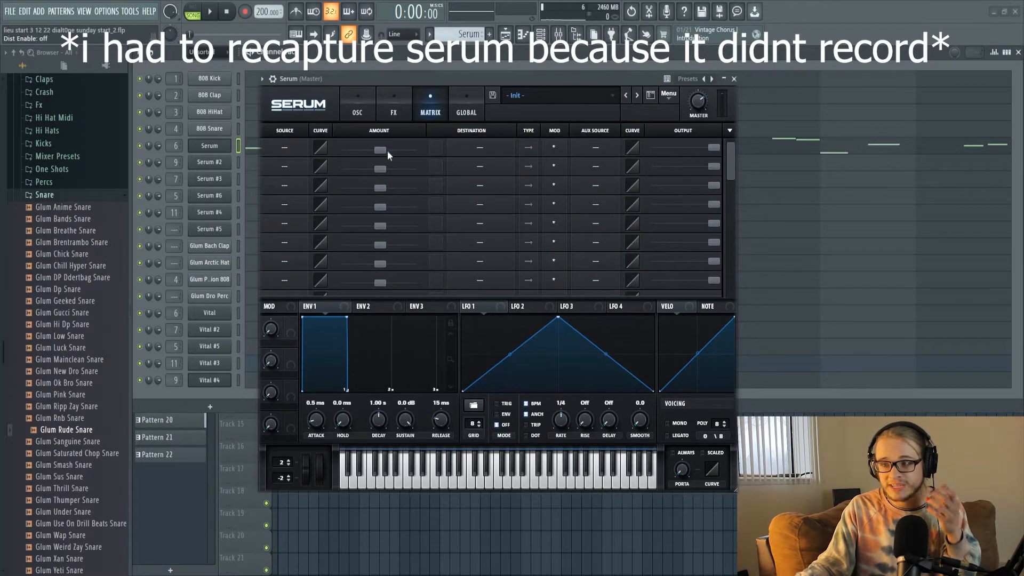
click(357, 104)
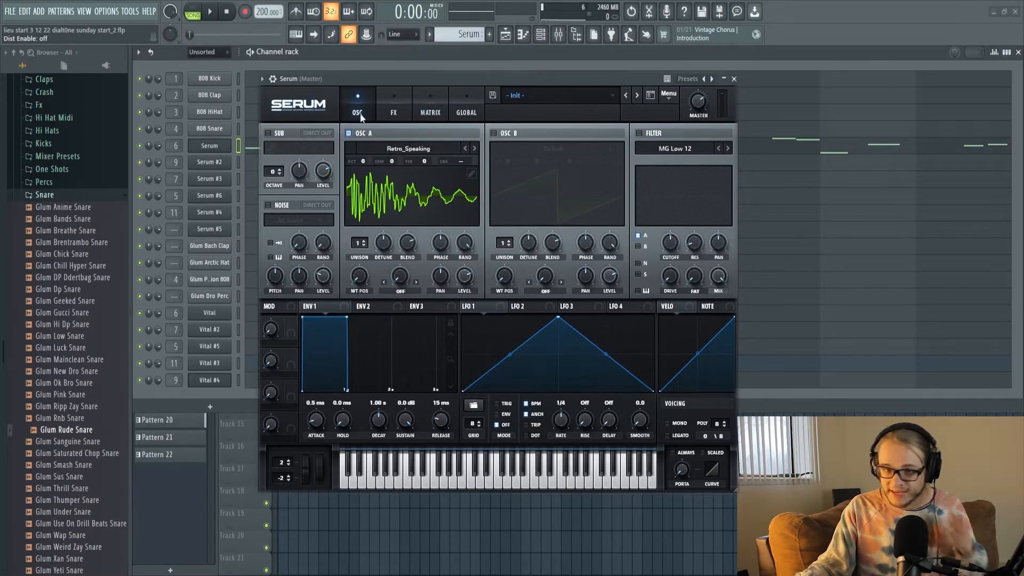
click(503, 133)
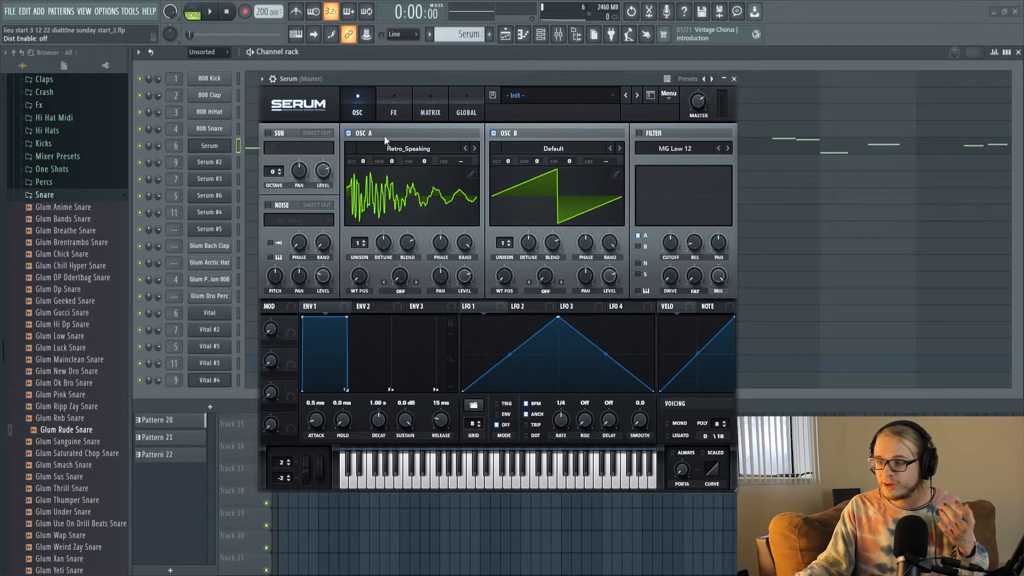
click(500, 133)
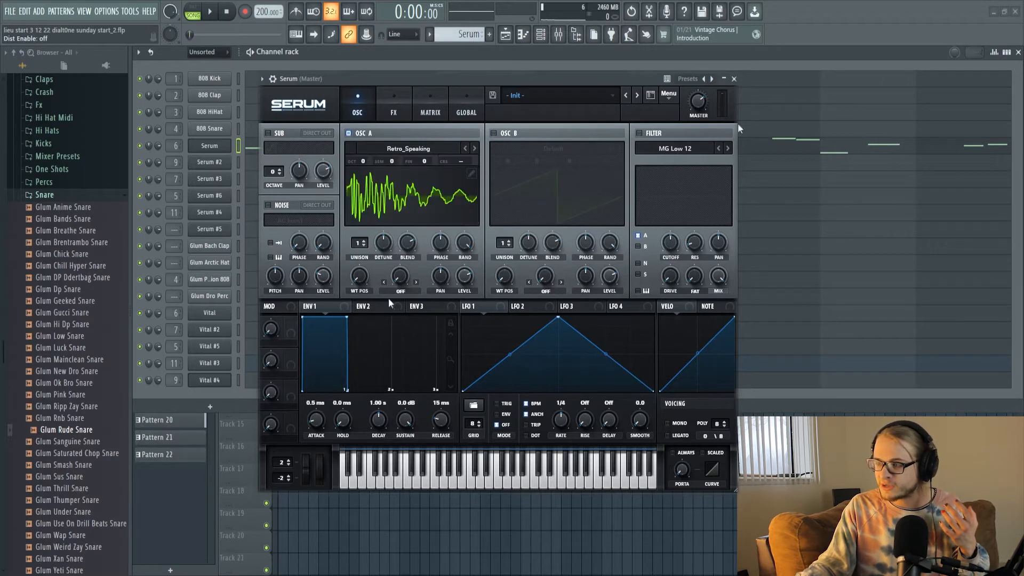
mouse_move(439, 358)
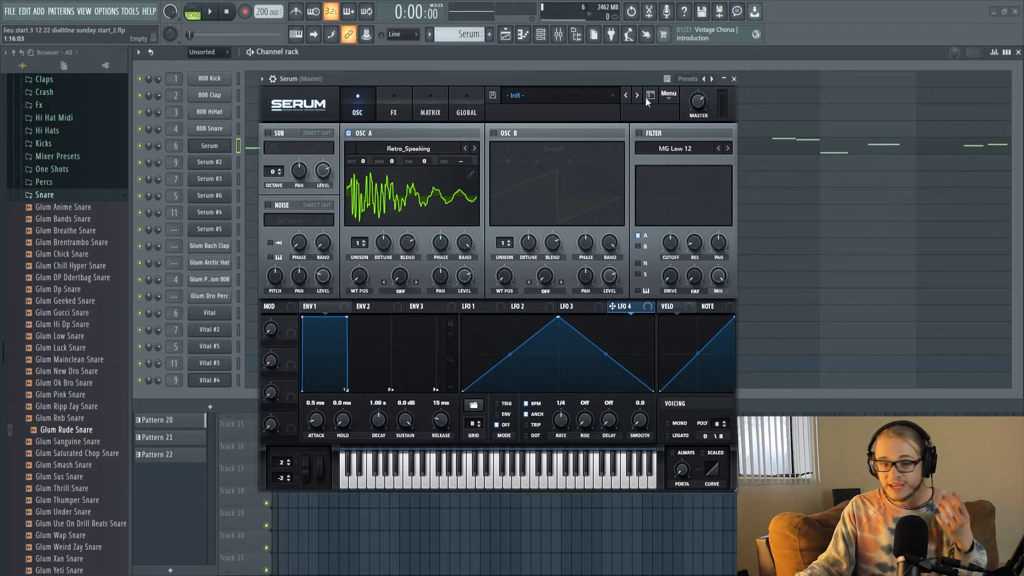
click(394, 104)
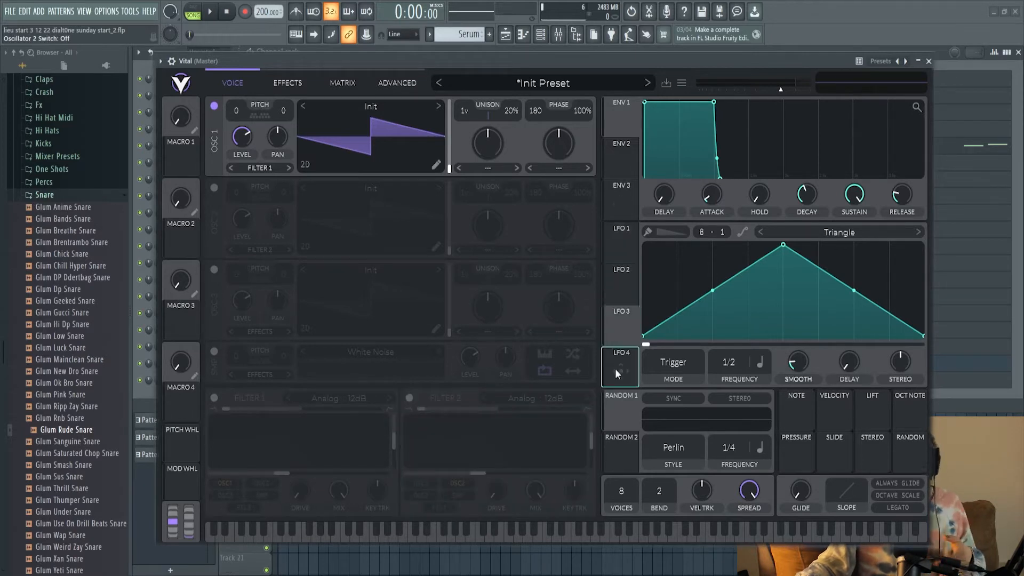
- Inspect Vital's ENV3 and ENV1, then its EFFECTS and MATRIX pages
click(619, 199)
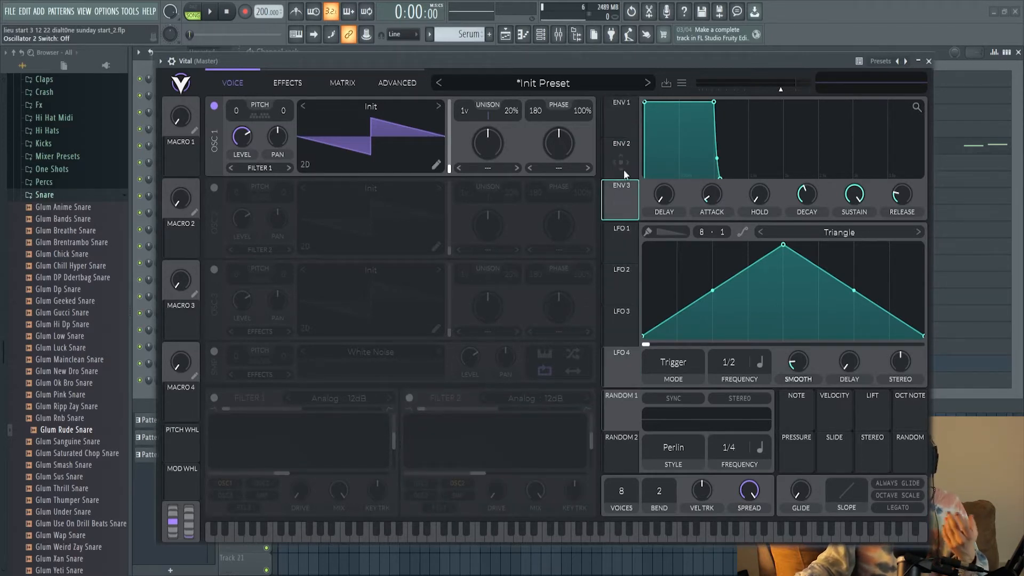
click(619, 107)
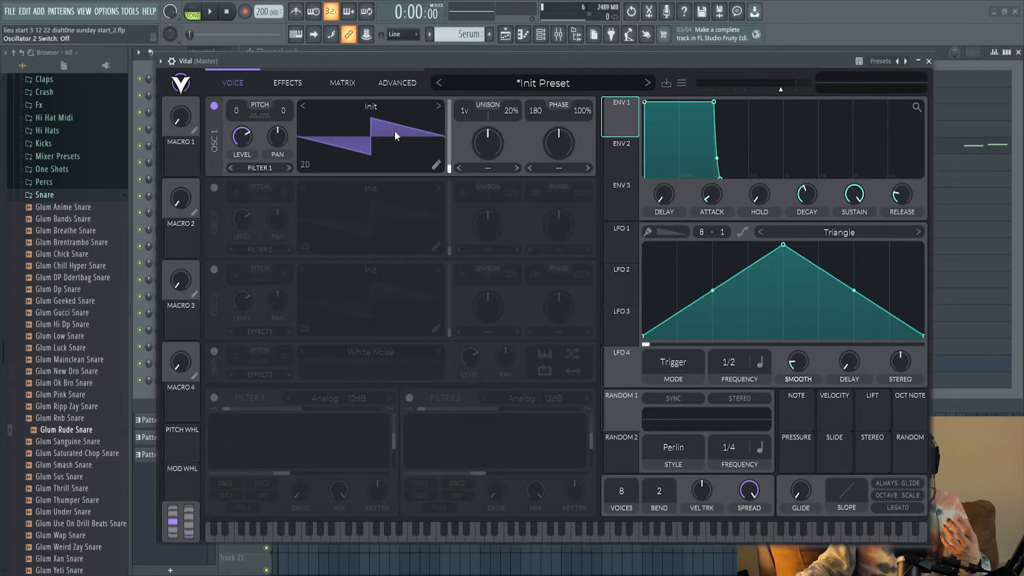
click(286, 83)
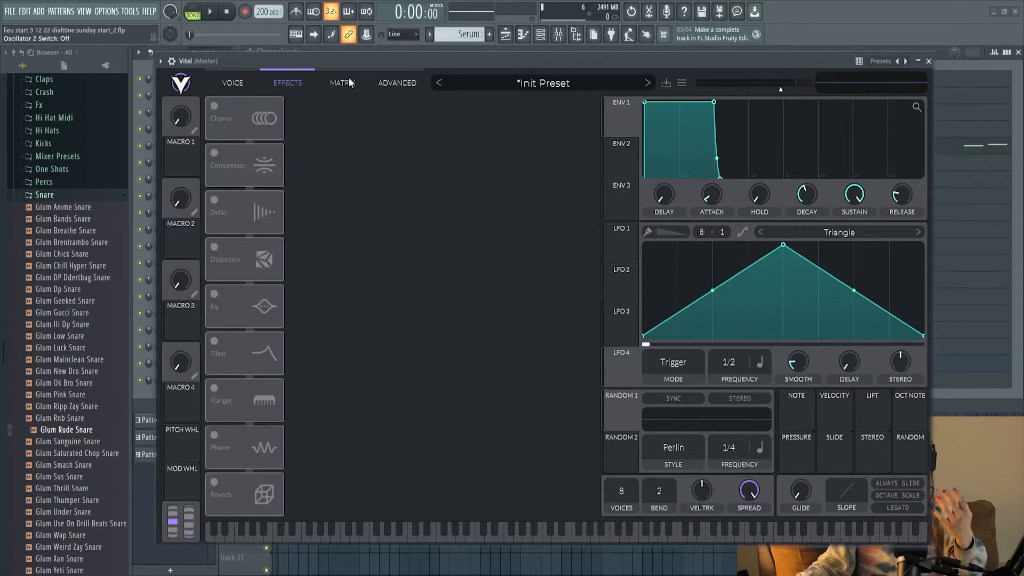
click(341, 83)
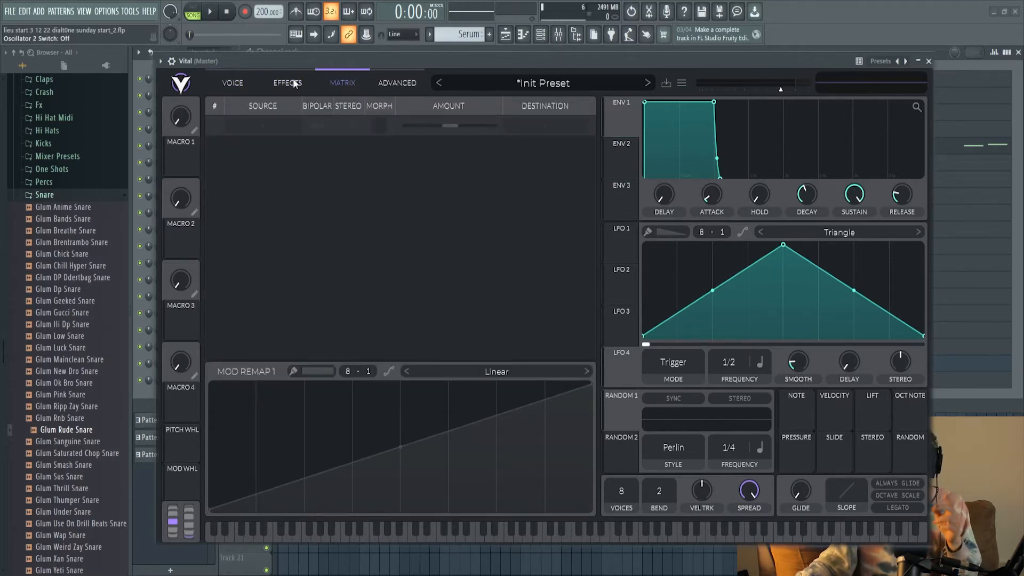
click(232, 83)
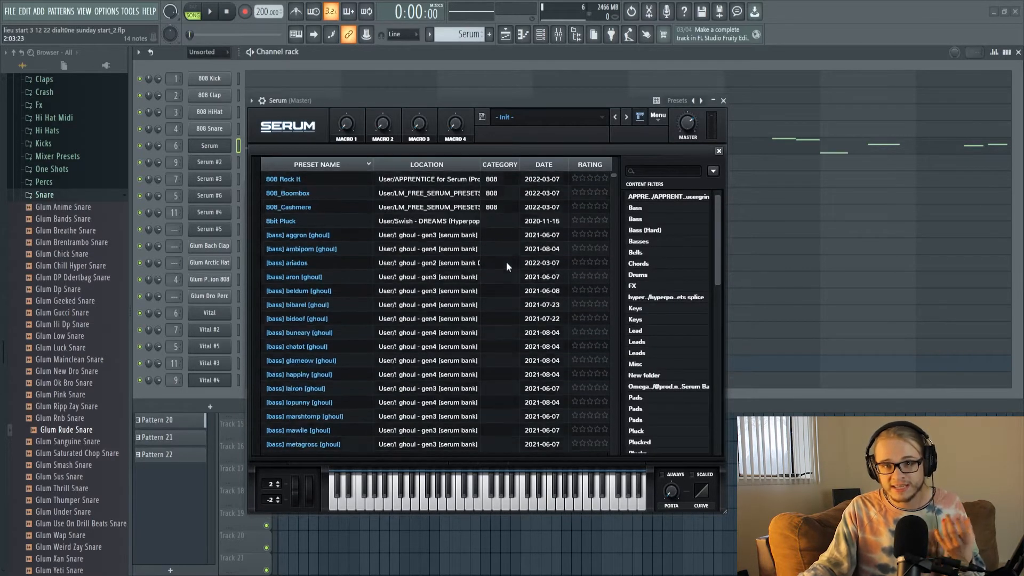
- Scroll through the ghoul gen3 preset list, then close the Serum window
scroll(down, 3)
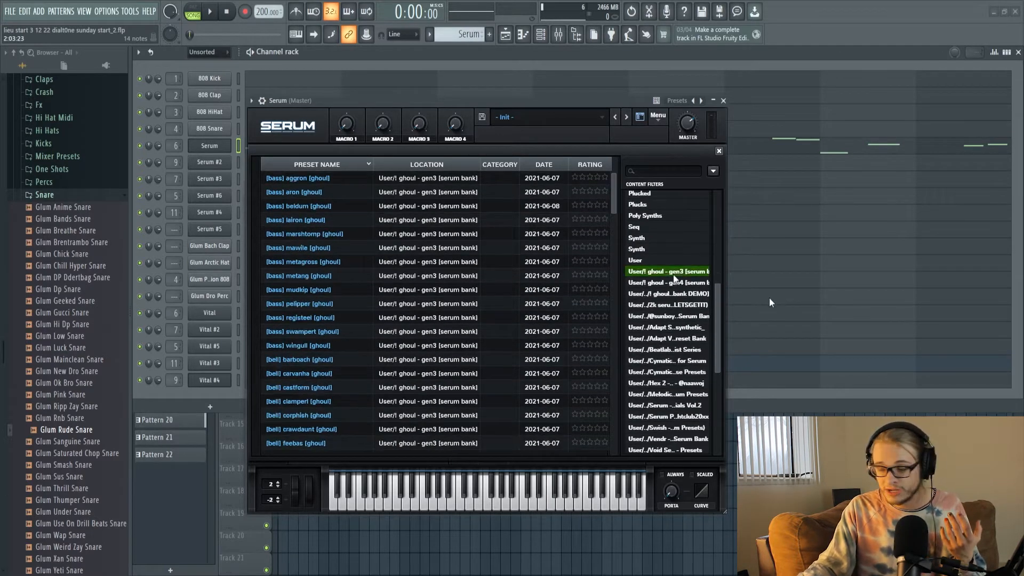
scroll(down, 3)
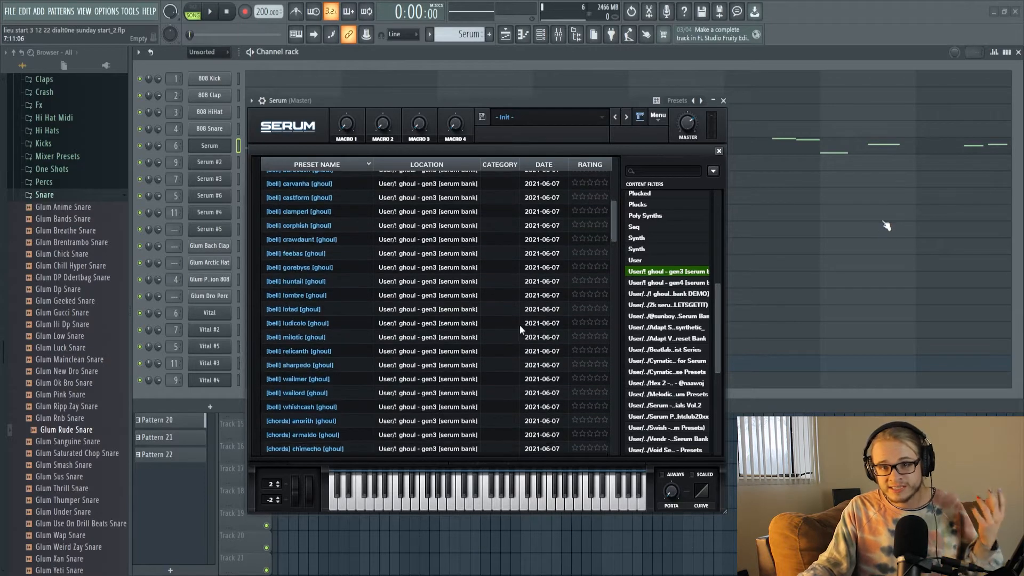
scroll(down, 3)
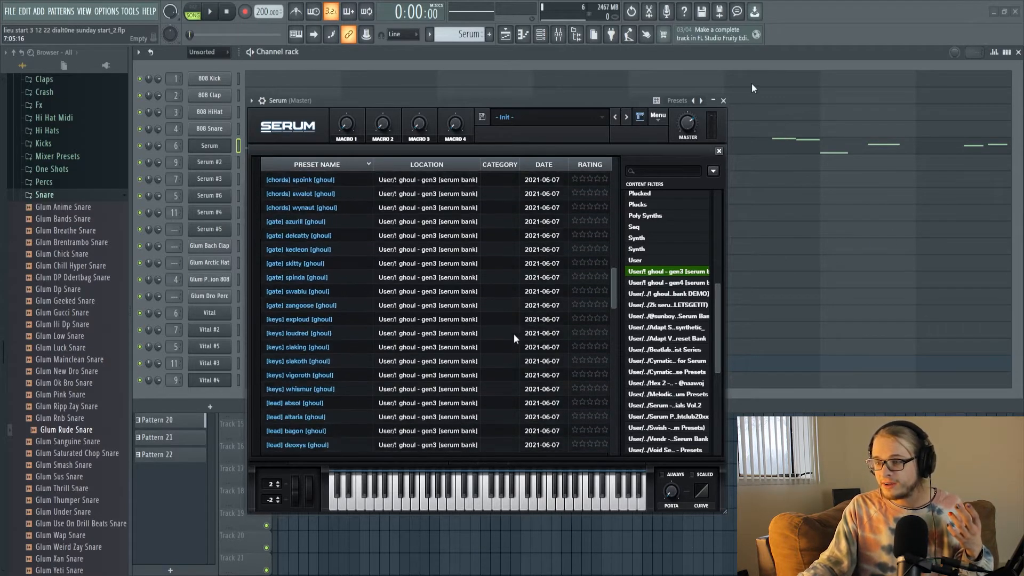
click(722, 100)
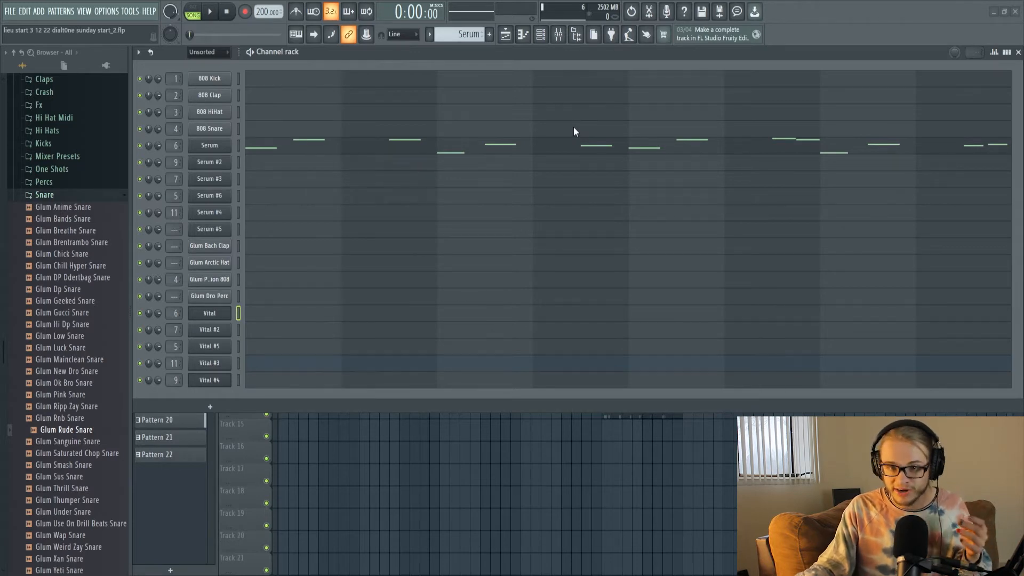
mouse_move(610, 300)
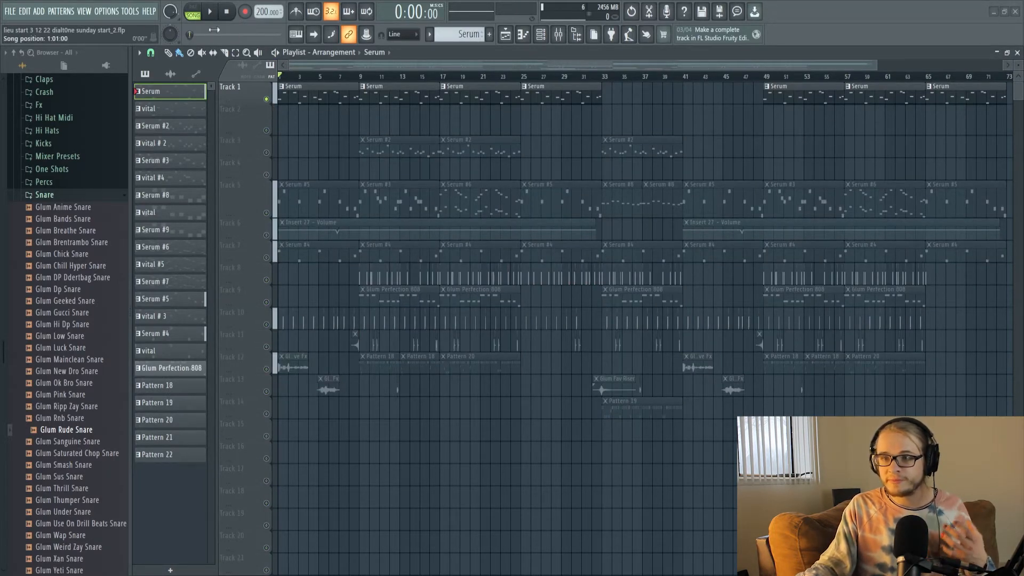
- Start the beat playing from the transport
click(192, 16)
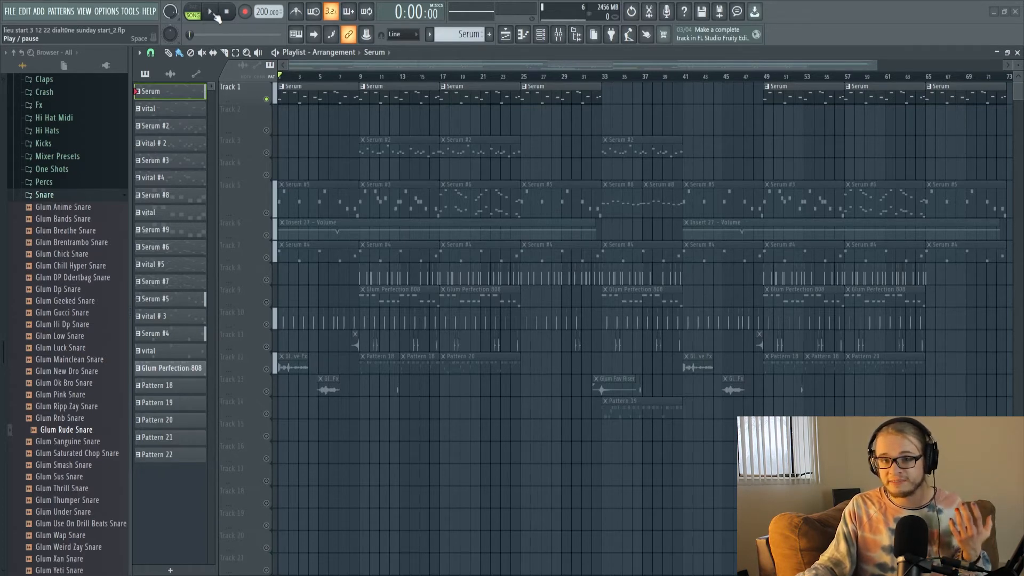
click(210, 12)
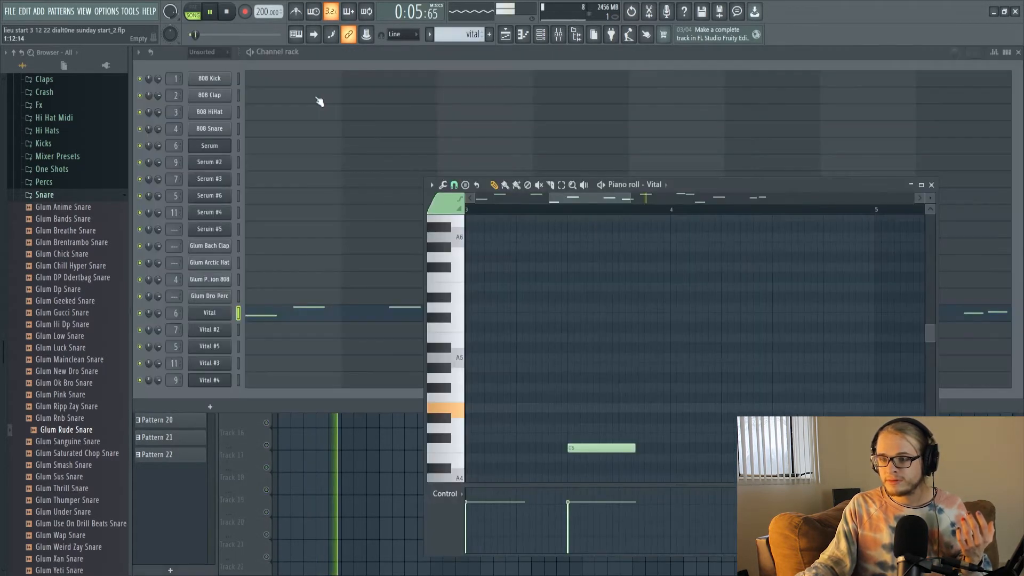
- Close the Vital piano roll and stop song playback
click(930, 184)
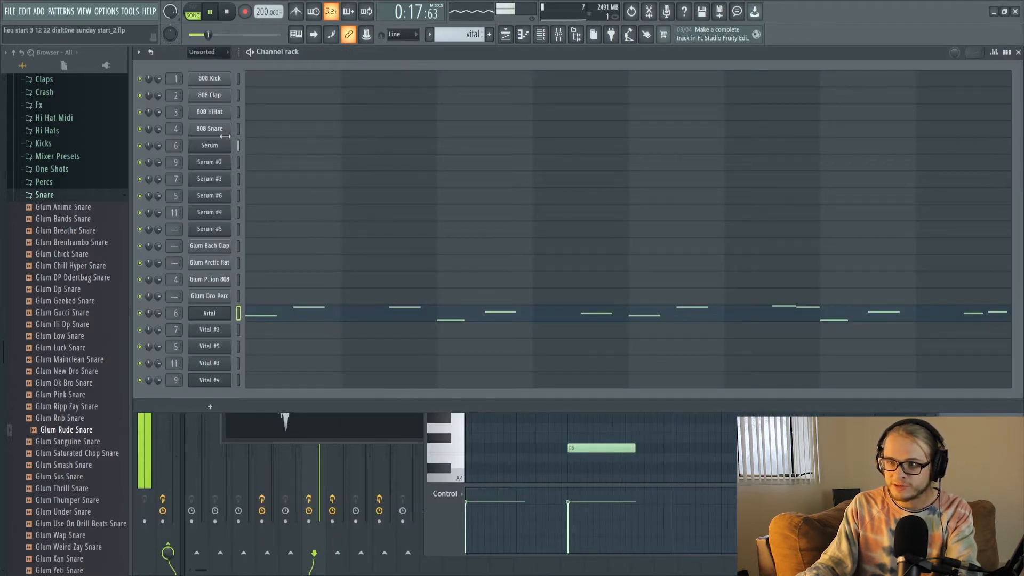
click(226, 12)
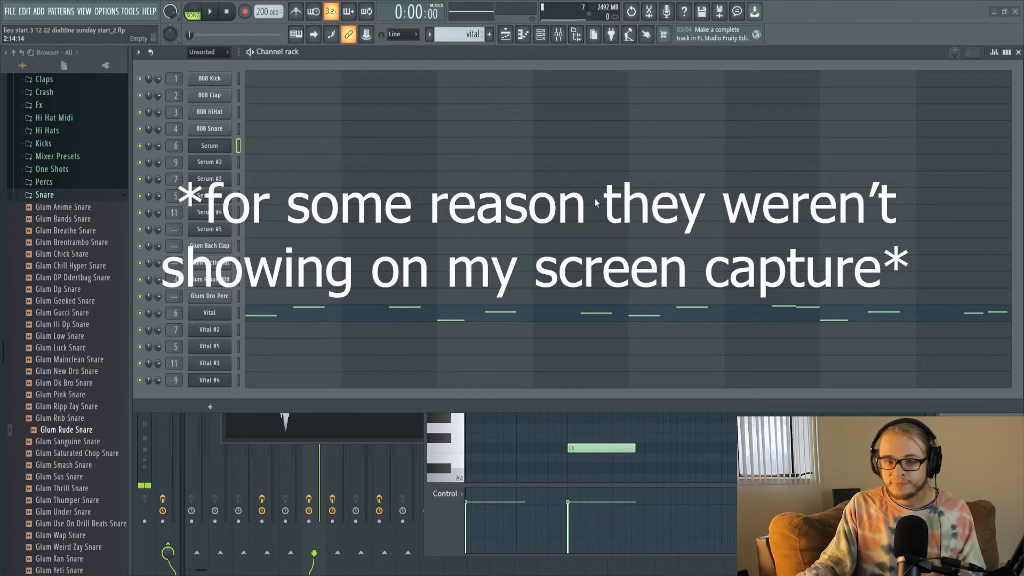
mouse_move(579, 179)
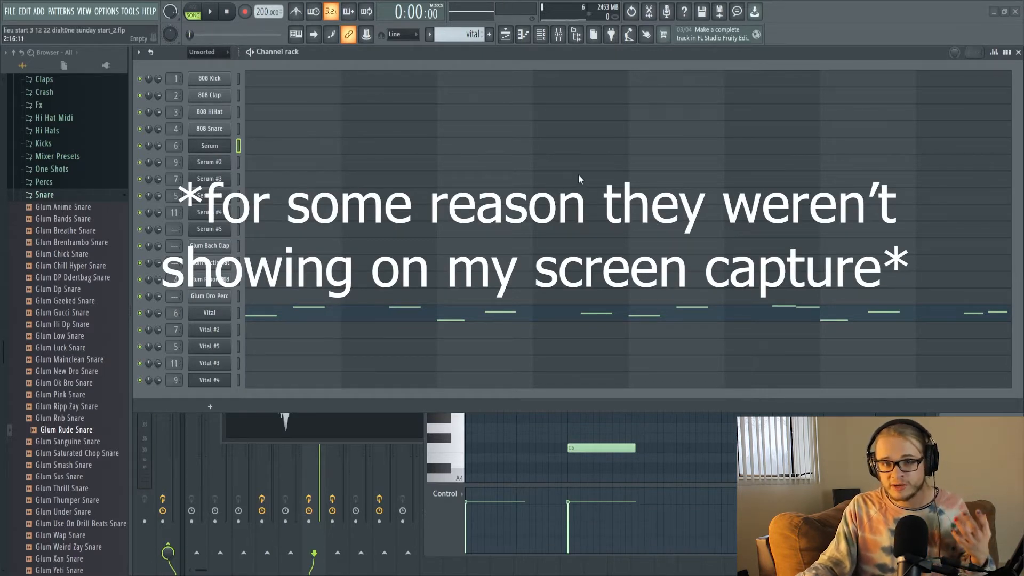
mouse_move(630, 179)
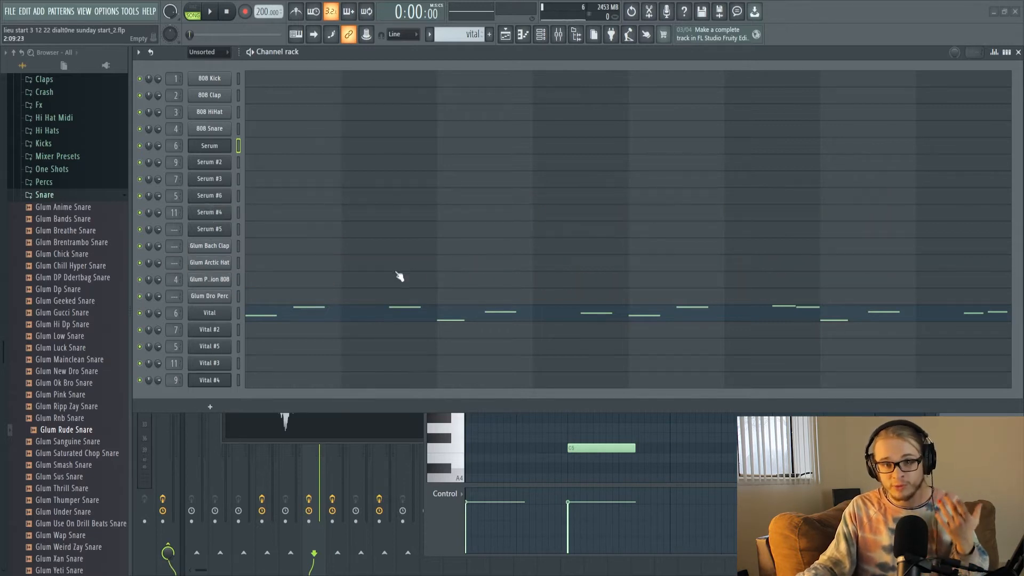
mouse_move(329, 180)
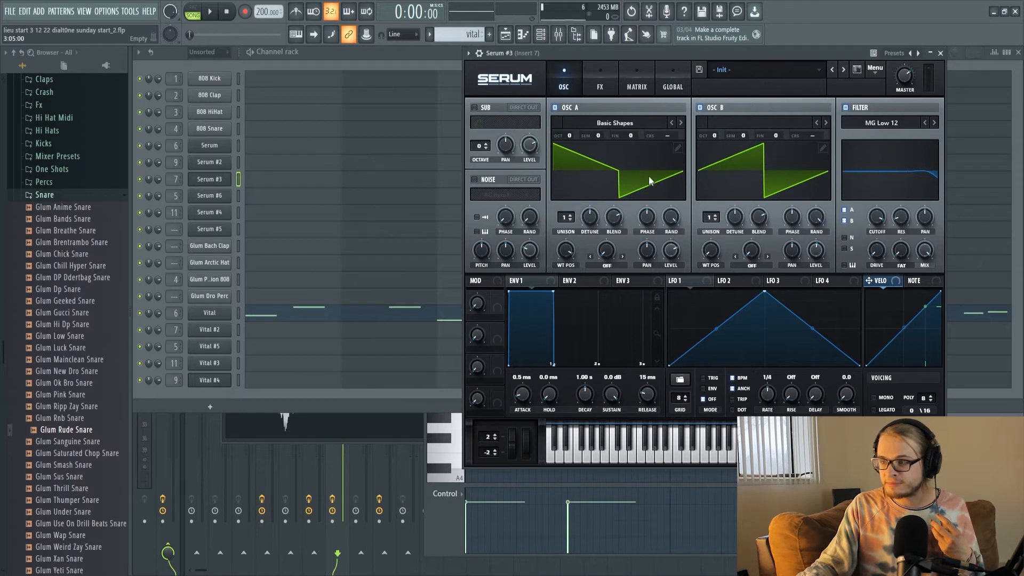
mouse_move(597, 149)
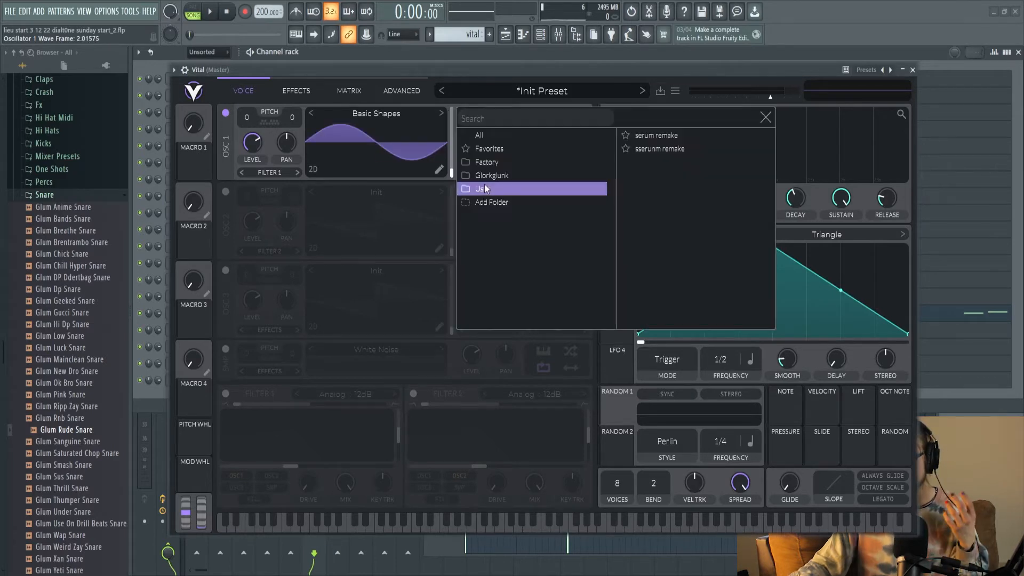
click(765, 117)
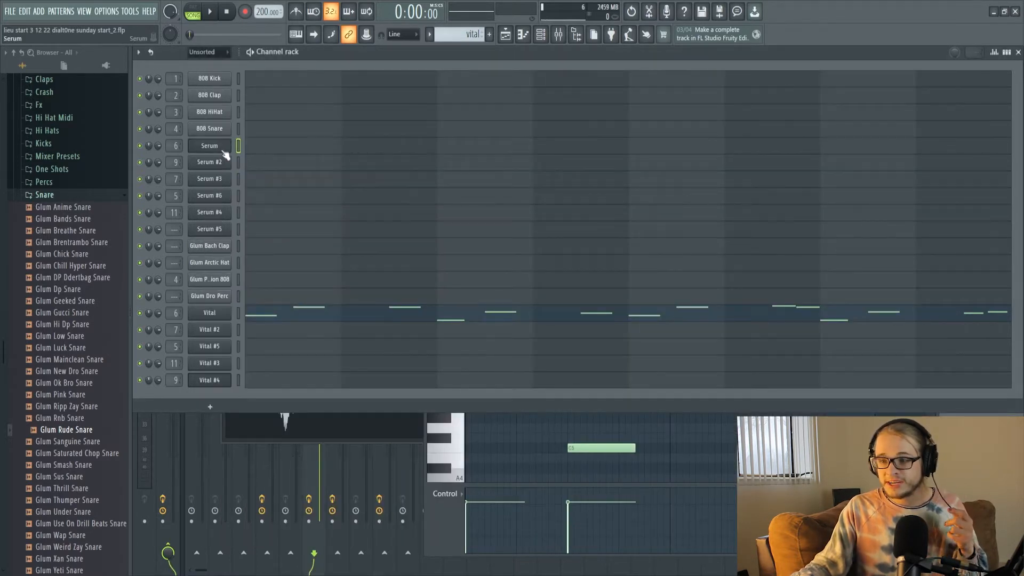
mouse_move(652, 175)
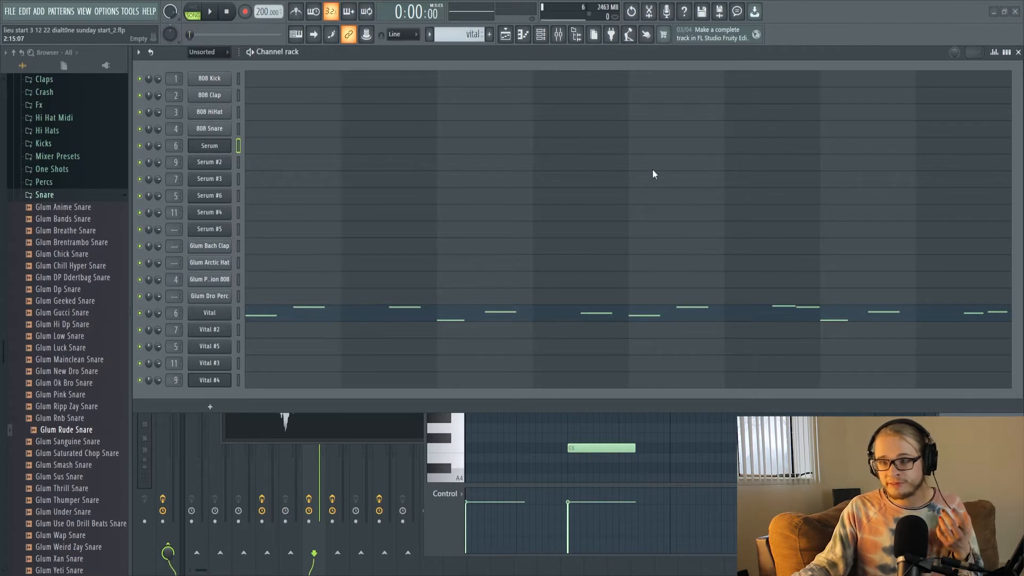
mouse_move(529, 285)
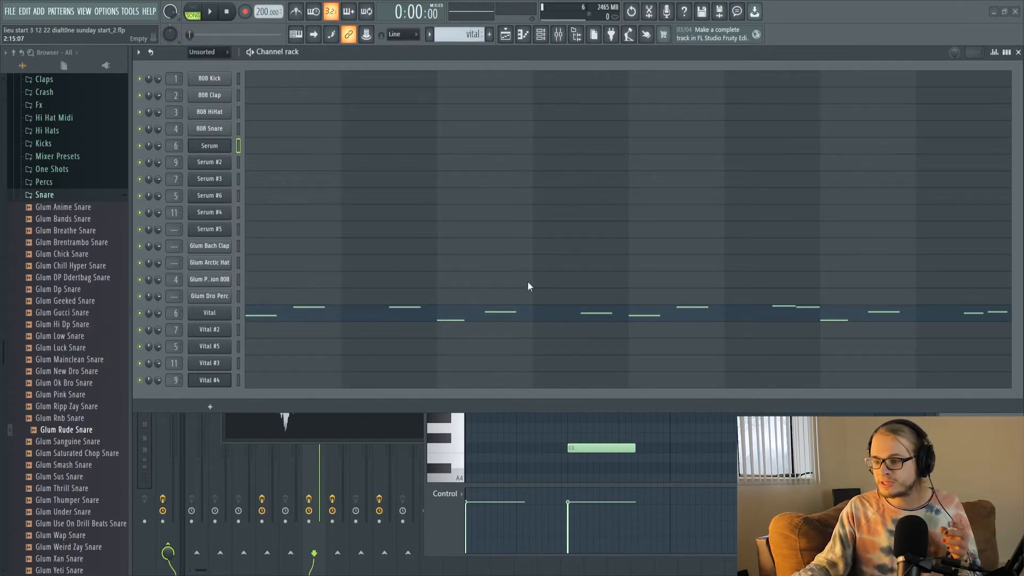
mouse_move(691, 162)
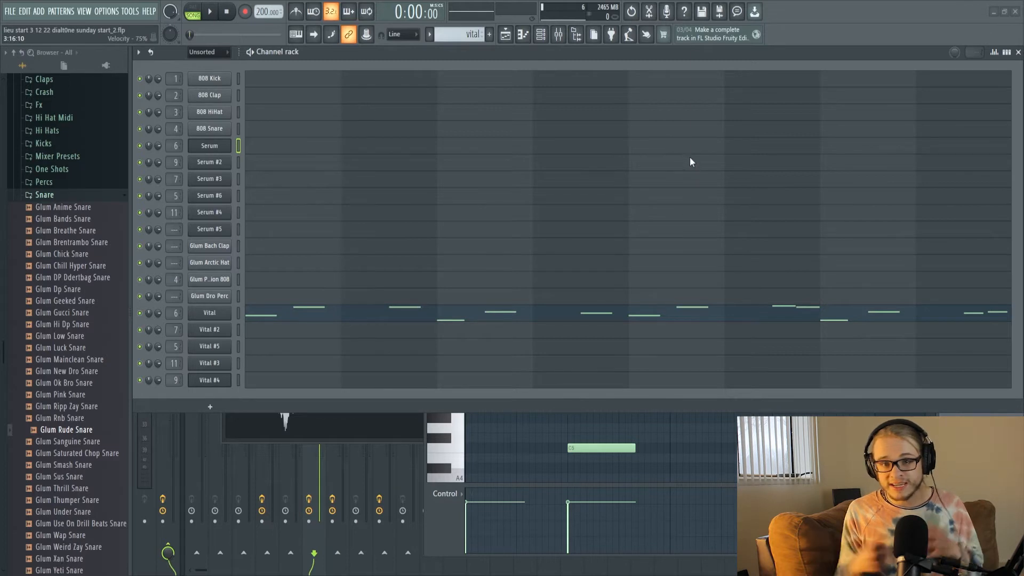
mouse_move(672, 161)
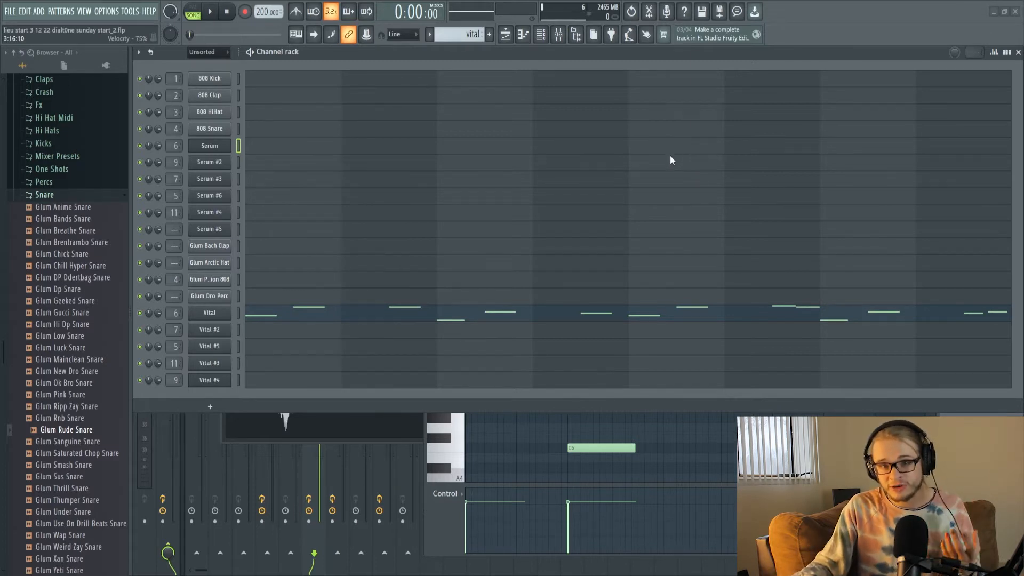
mouse_move(632, 186)
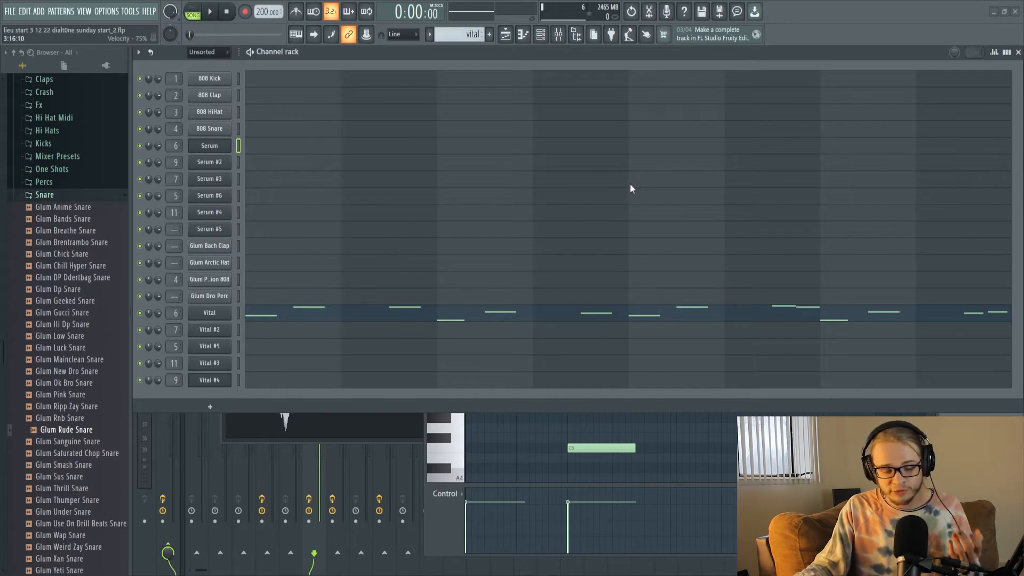
mouse_move(535, 246)
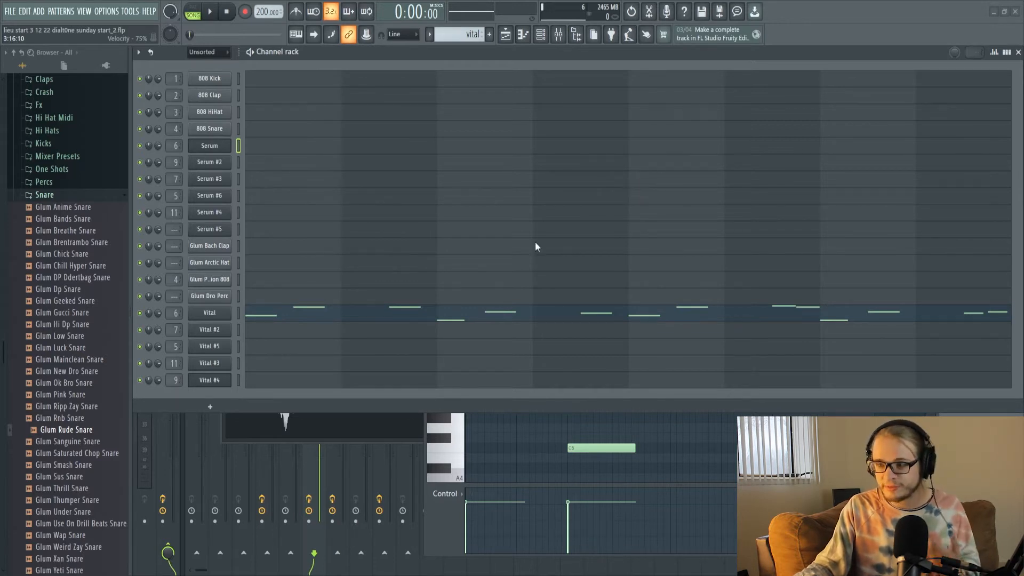
mouse_move(631, 181)
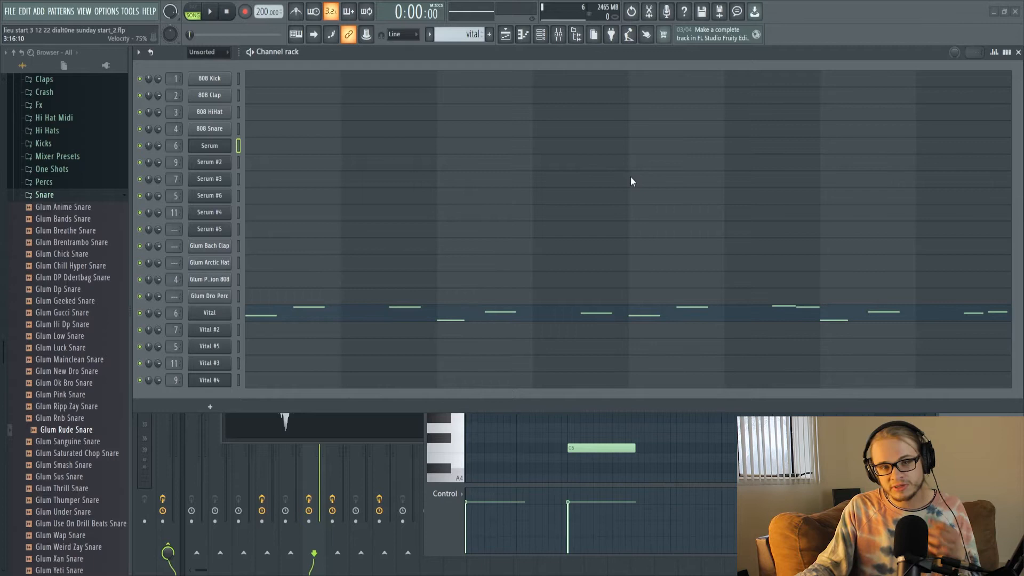
mouse_move(919, 98)
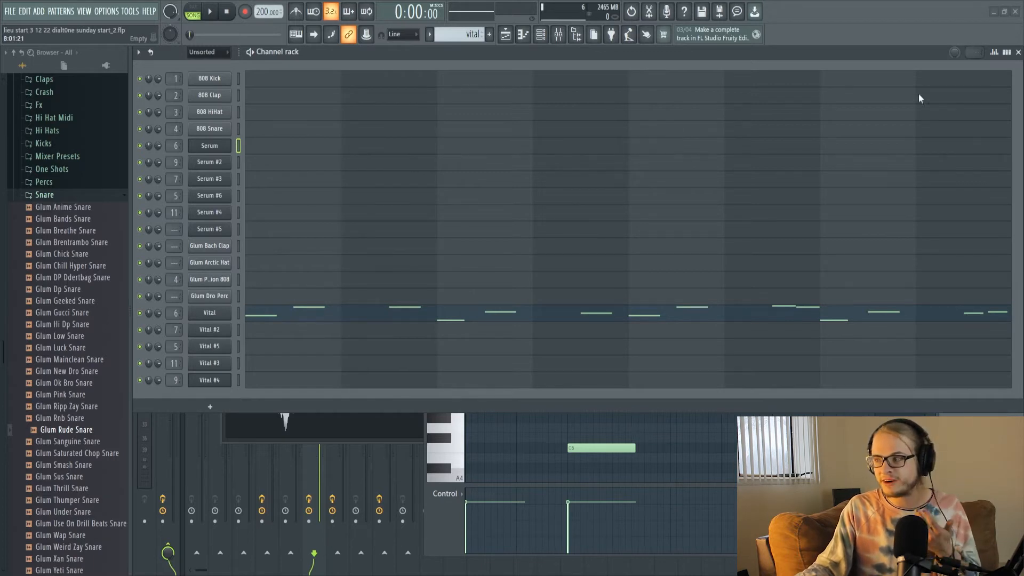
mouse_move(563, 196)
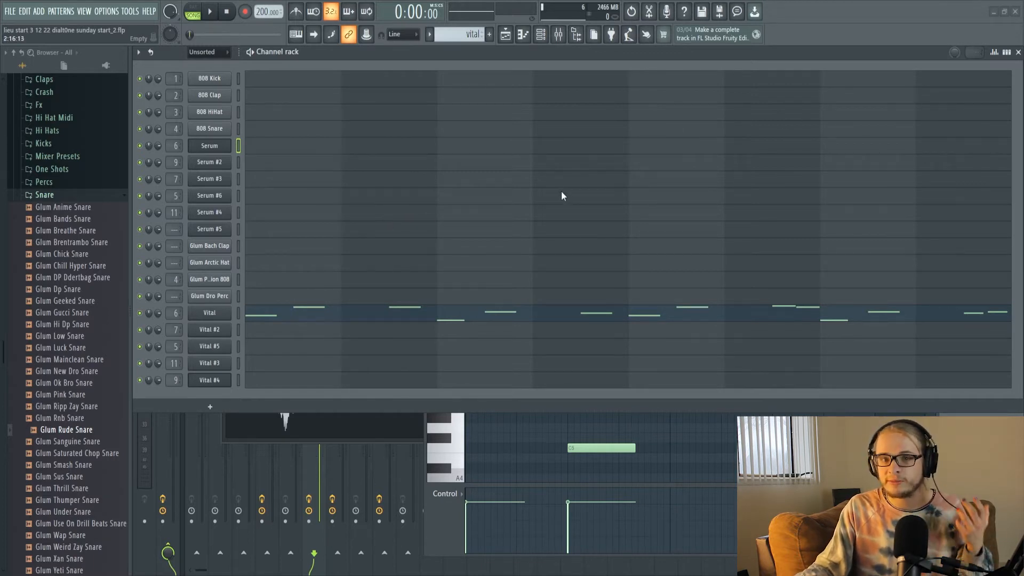
- Open the Serum #2 synth patch from the channel rack, then close it
click(209, 312)
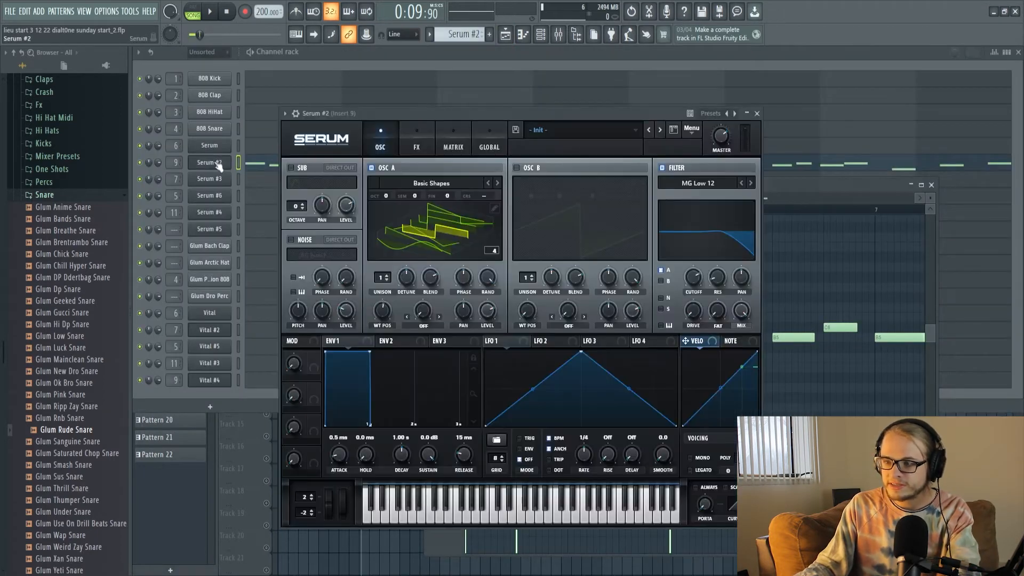
click(208, 11)
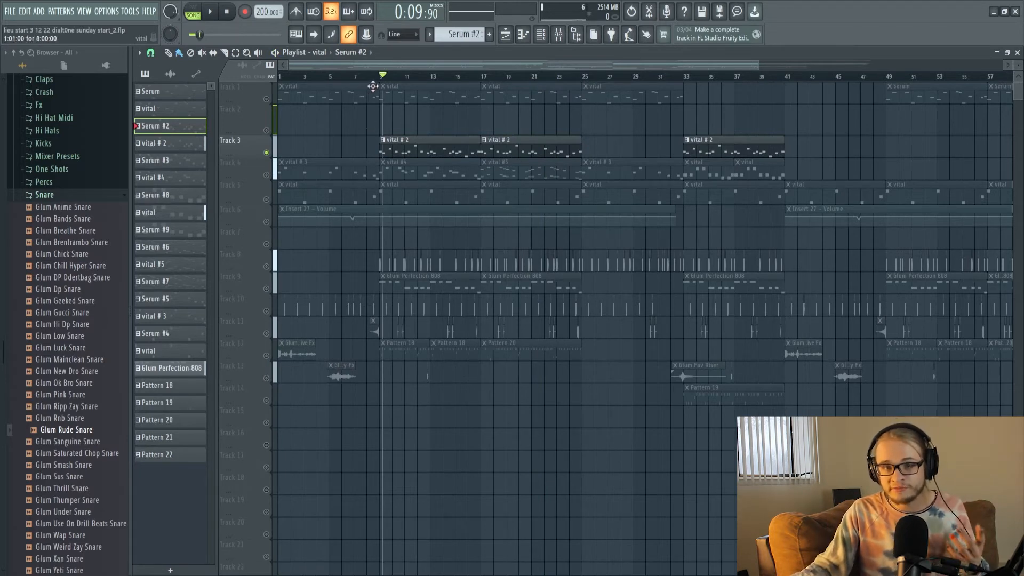
click(558, 34)
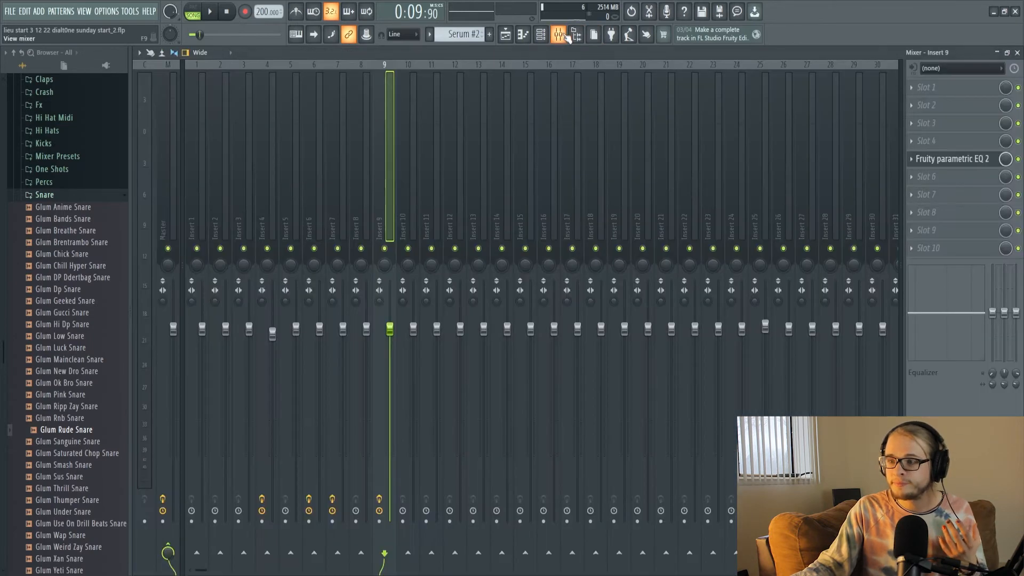
click(540, 34)
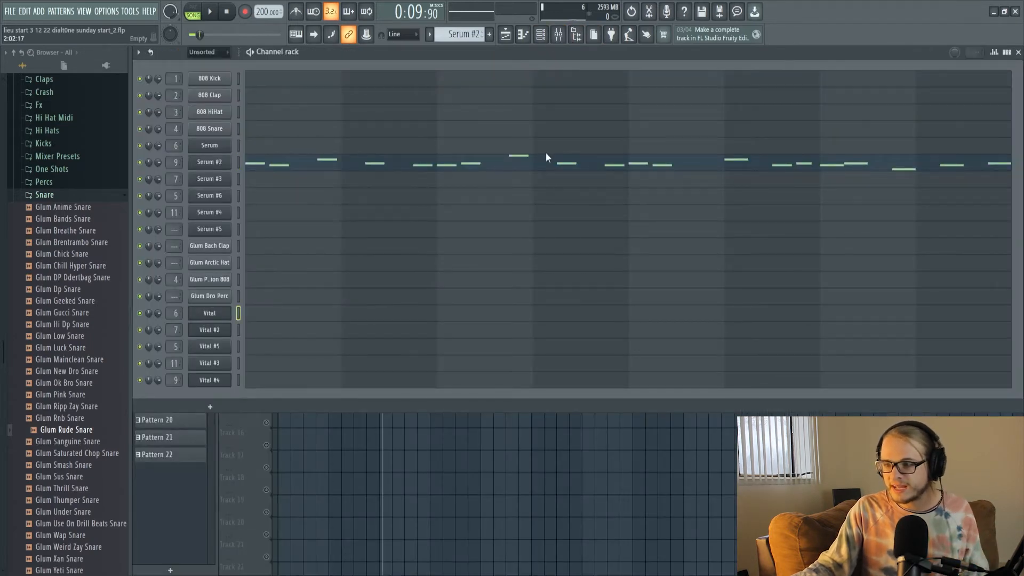
mouse_move(389, 137)
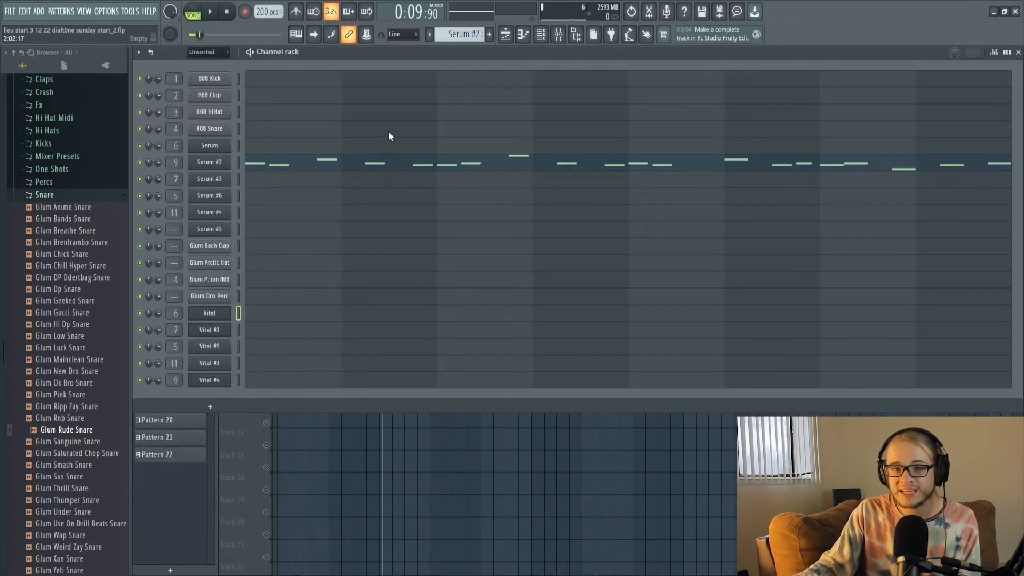
mouse_move(695, 203)
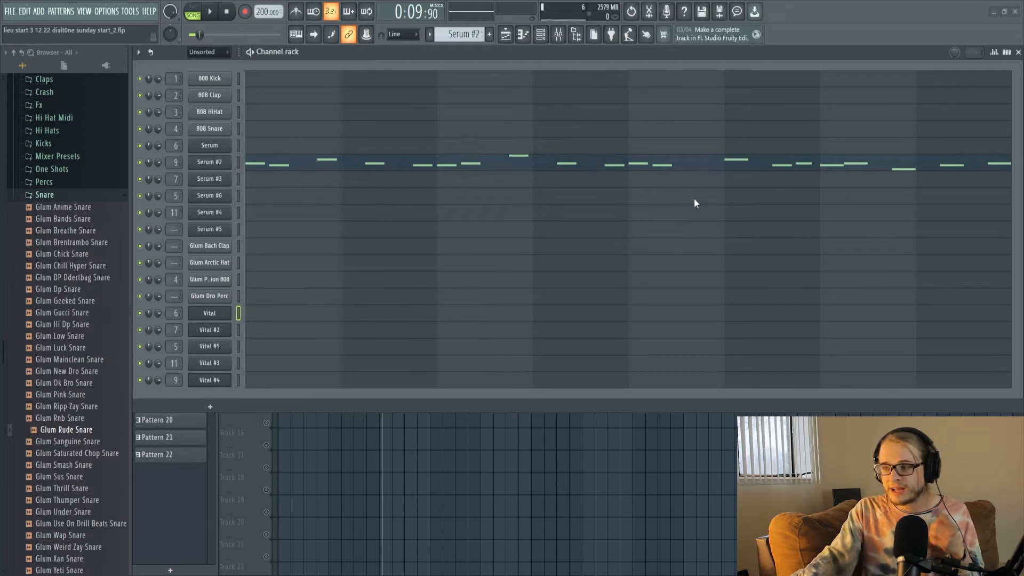
mouse_move(714, 202)
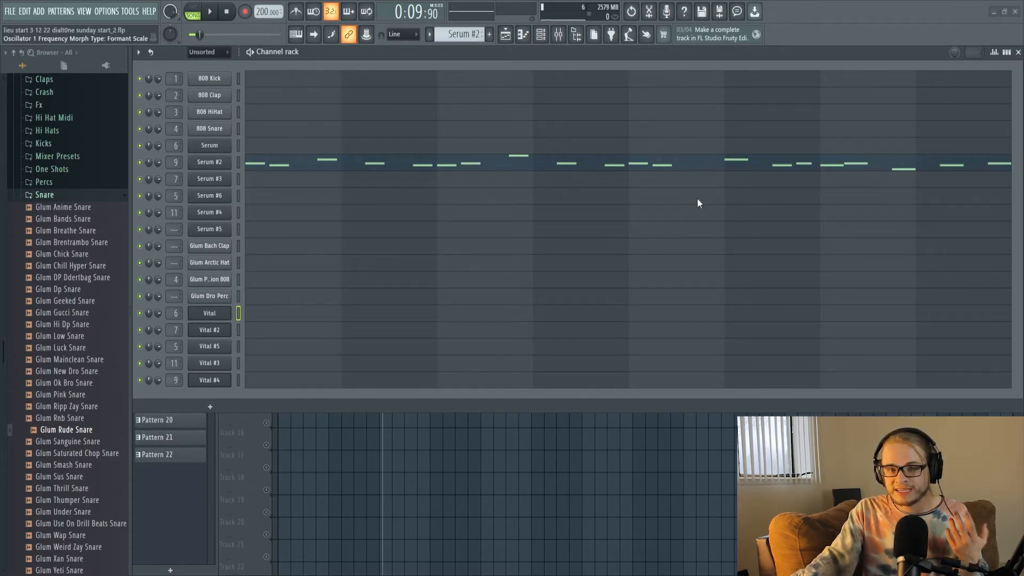
mouse_move(697, 207)
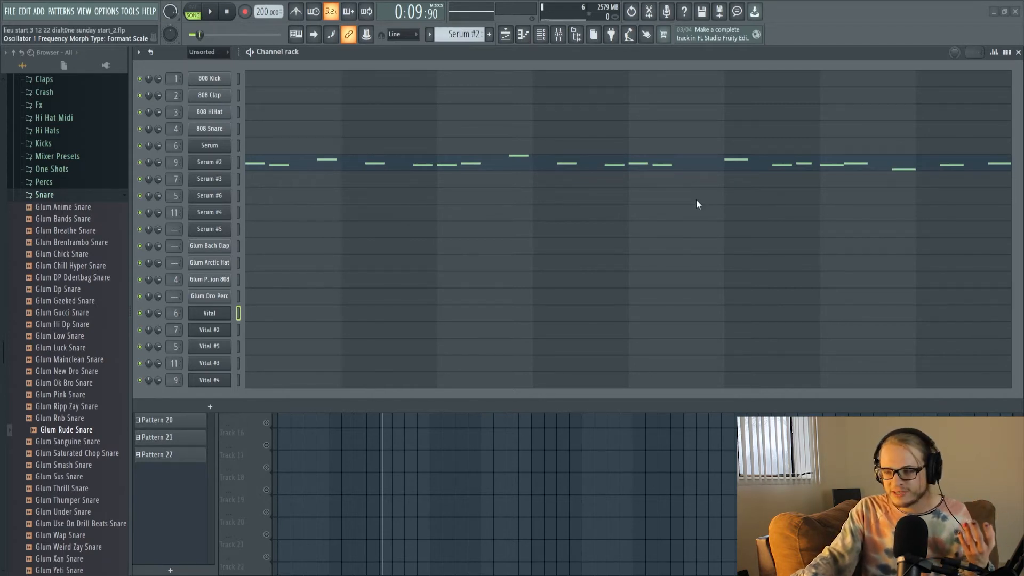
mouse_move(704, 139)
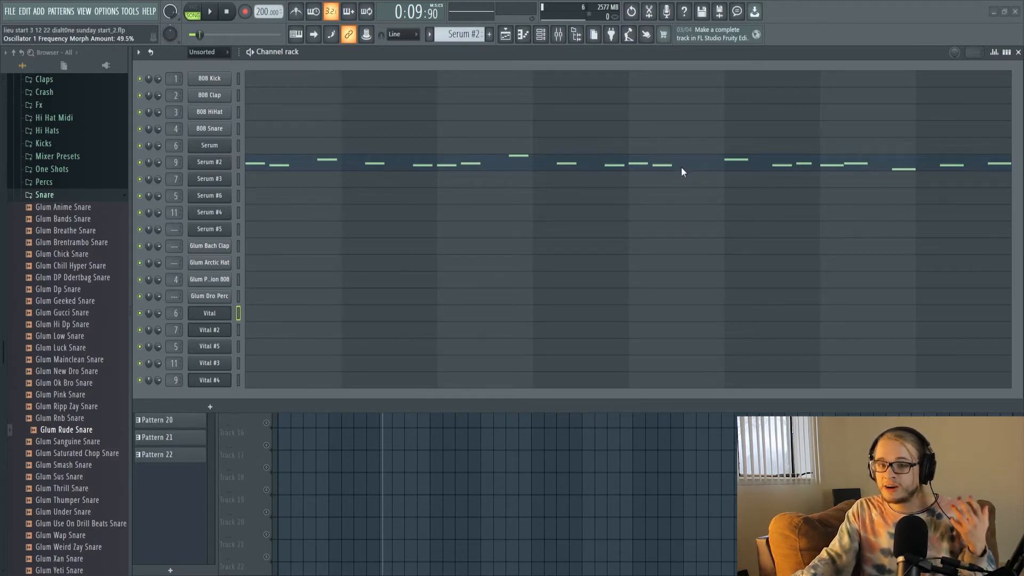
mouse_move(623, 146)
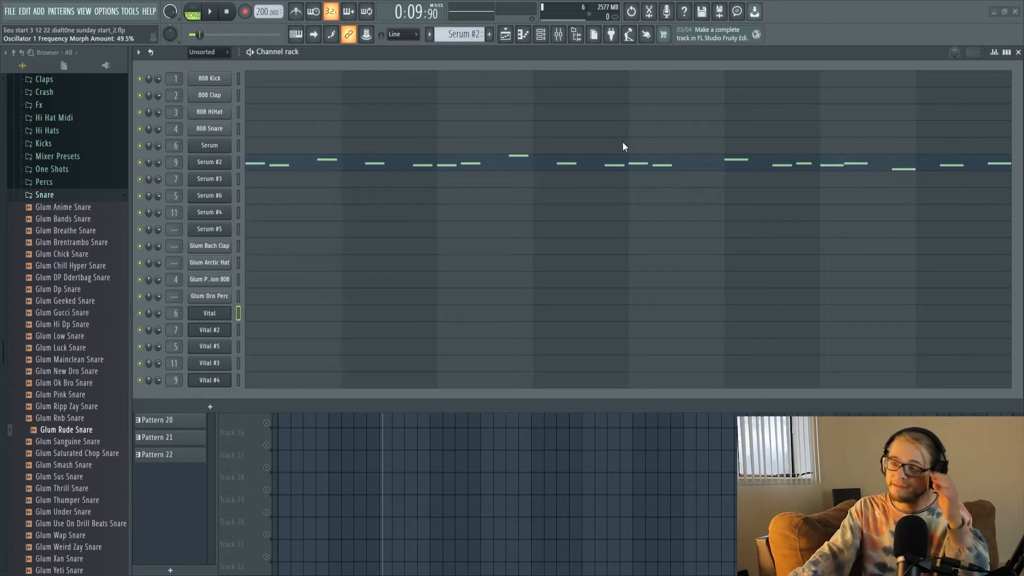
mouse_move(365, 225)
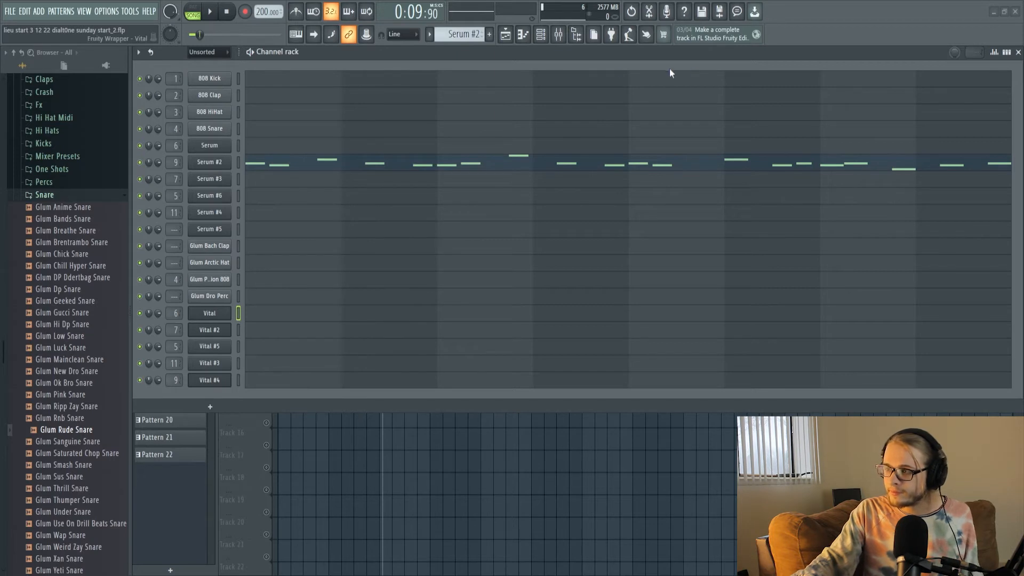
mouse_move(291, 160)
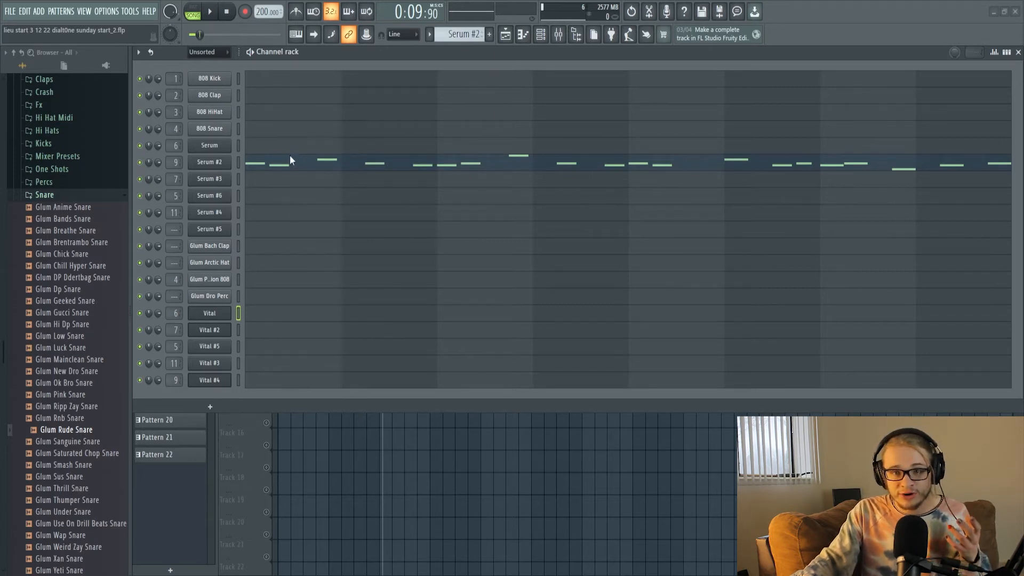
mouse_move(267, 226)
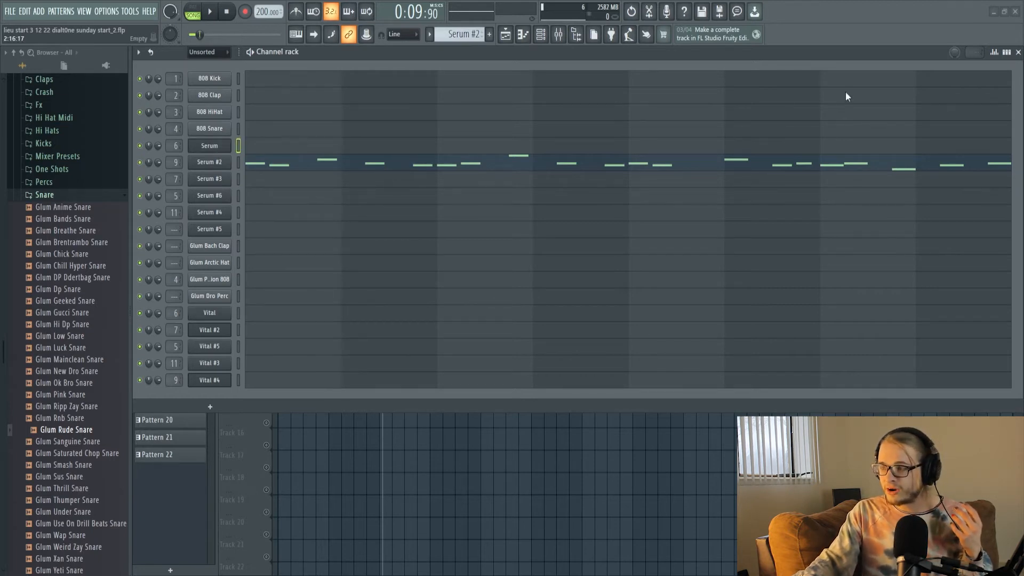
- Open the Serum channel, showing its POLY - Legends preset list
click(209, 145)
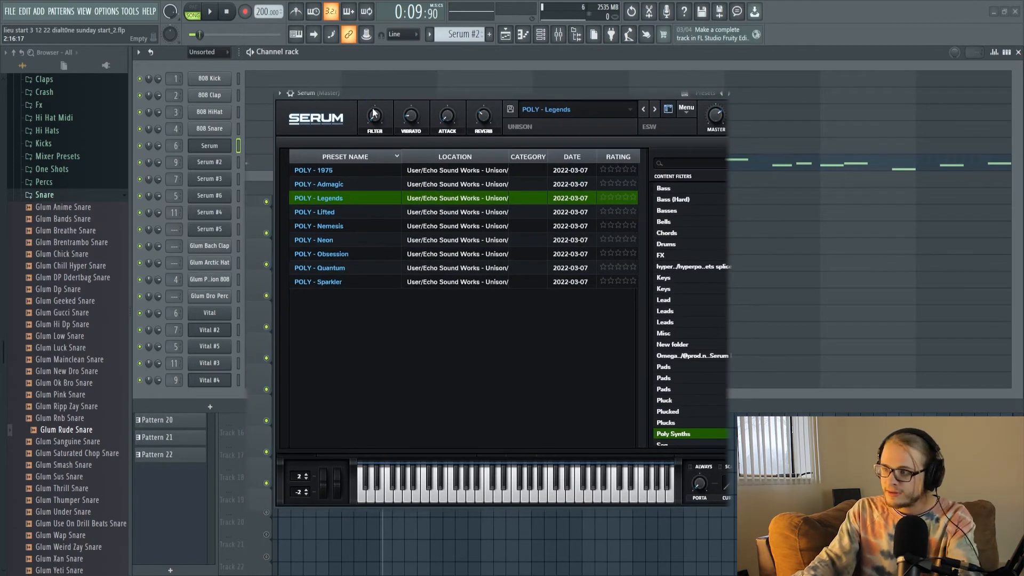
mouse_move(463, 107)
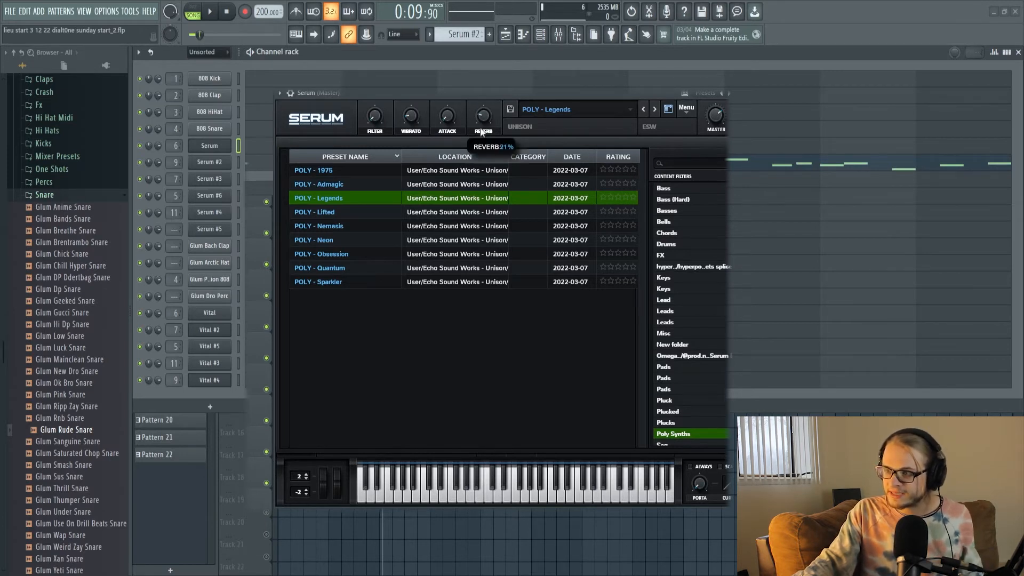
mouse_move(372, 121)
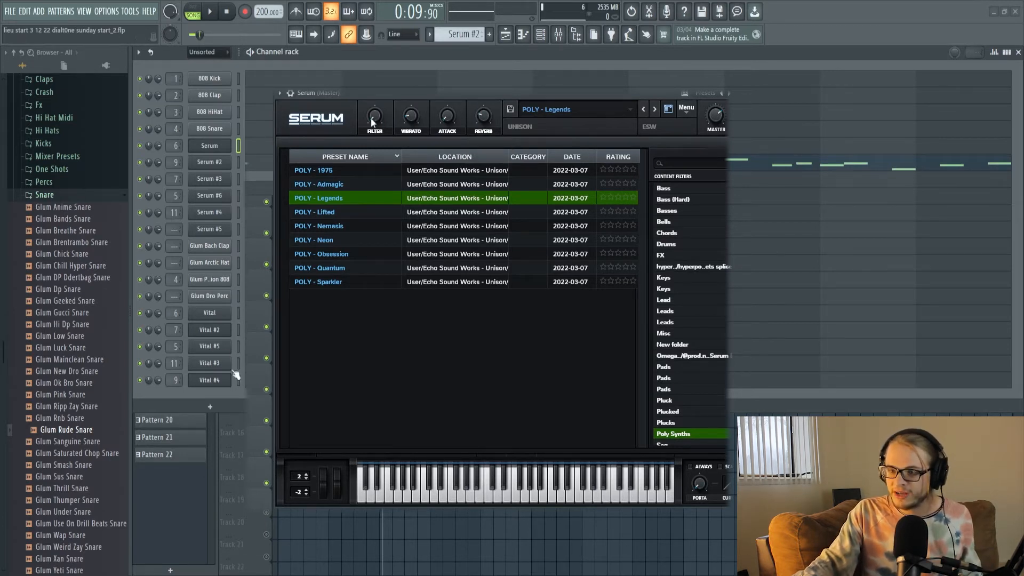
- Open the Vital #2 synth and browse its available noise samples
click(209, 329)
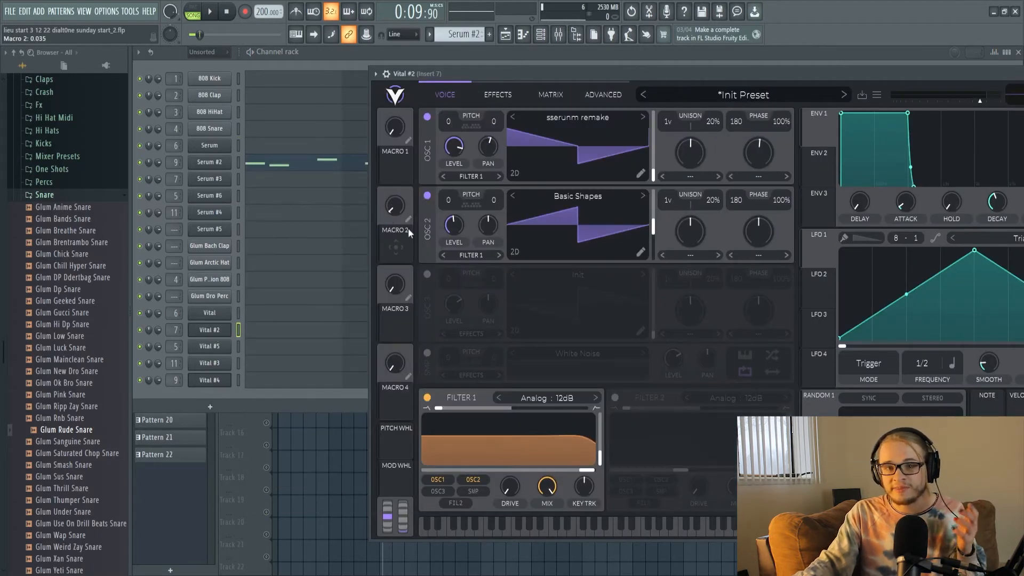
mouse_move(637, 150)
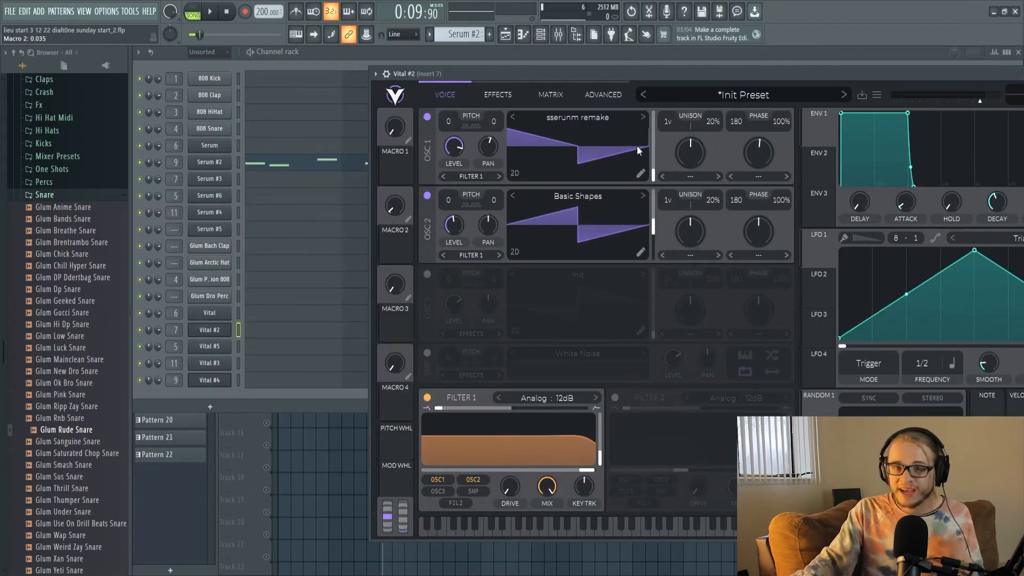
mouse_move(619, 113)
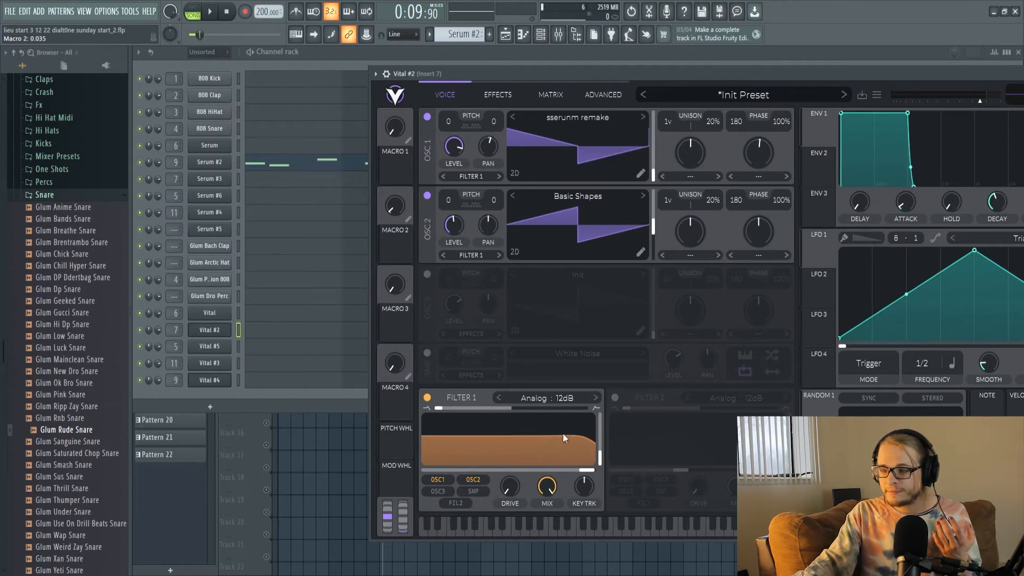
mouse_move(436, 314)
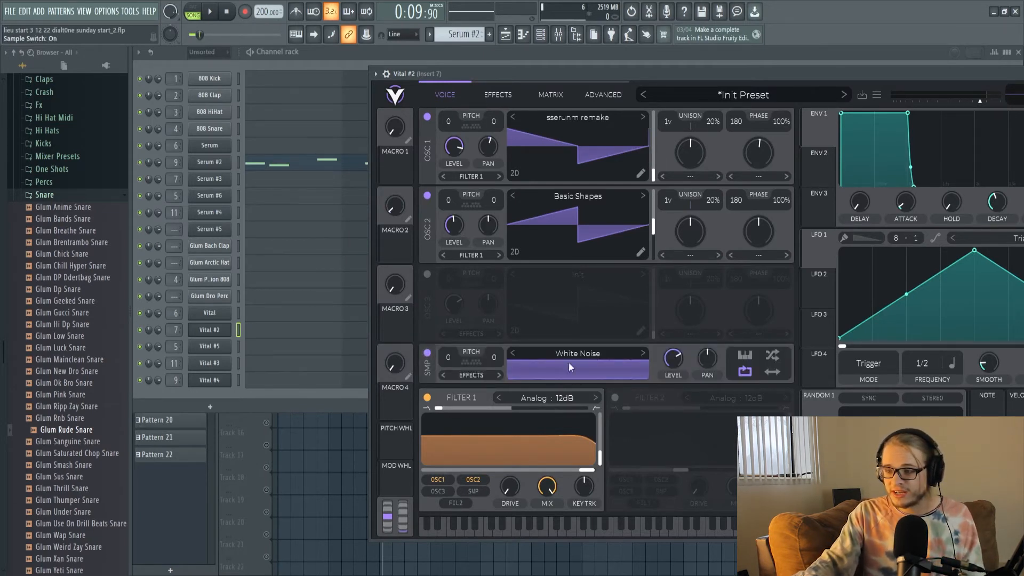
click(577, 353)
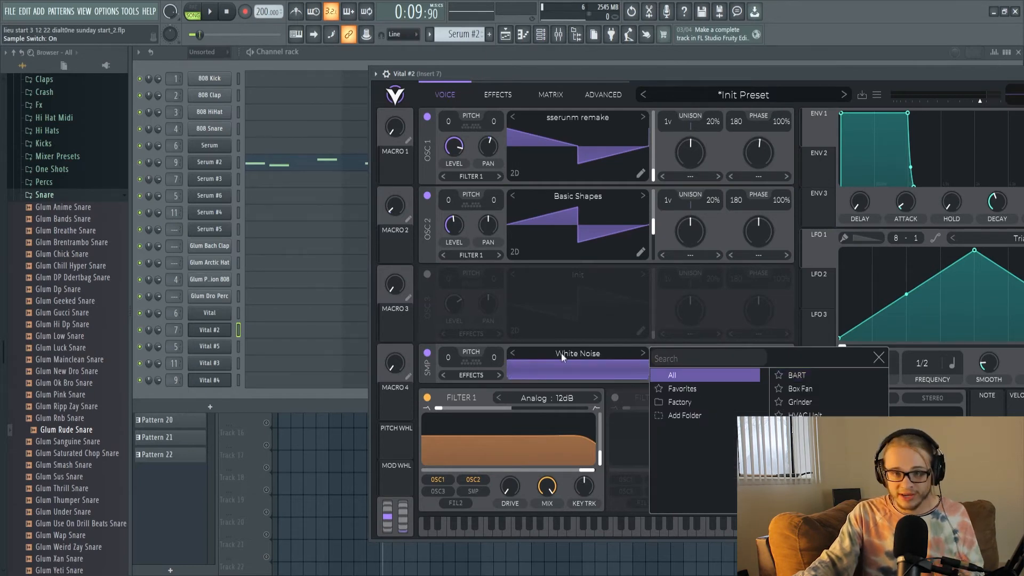
mouse_move(531, 332)
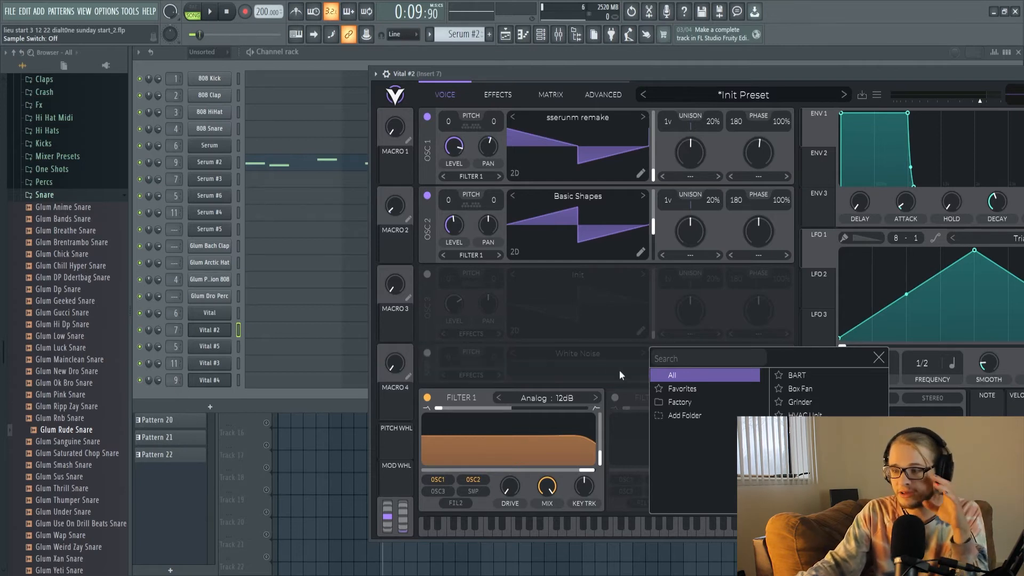
mouse_move(600, 364)
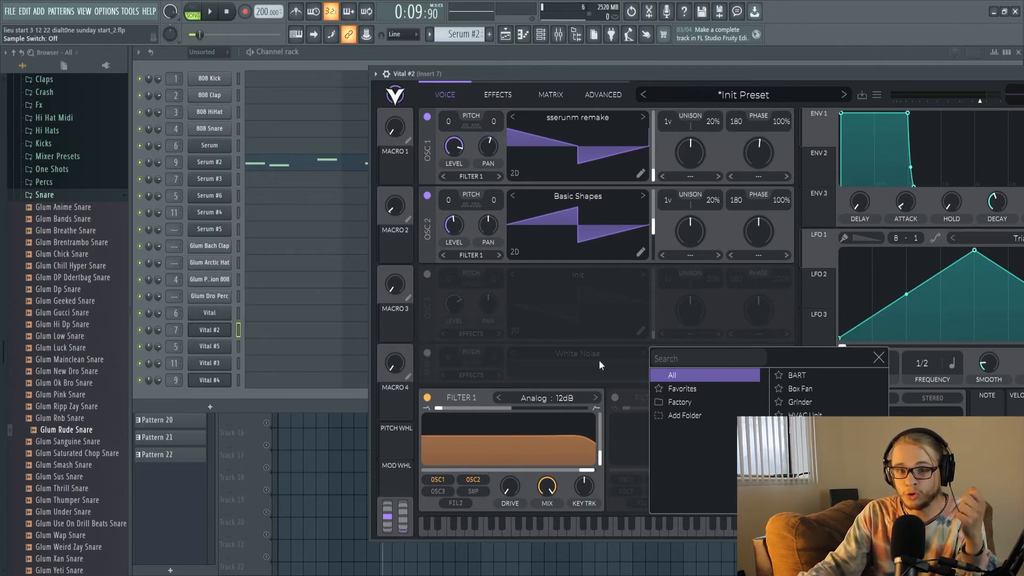
mouse_move(594, 374)
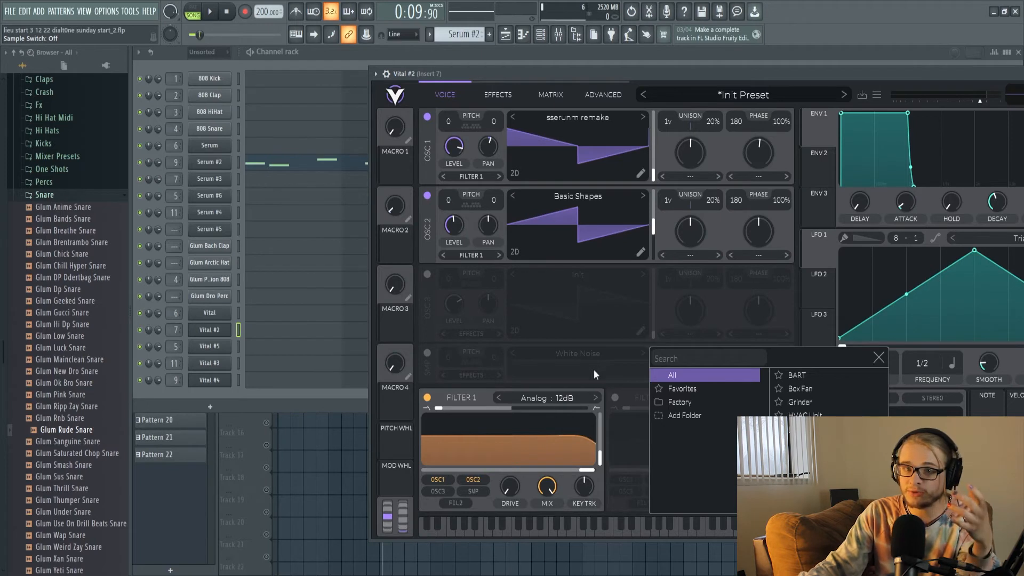
mouse_move(594, 394)
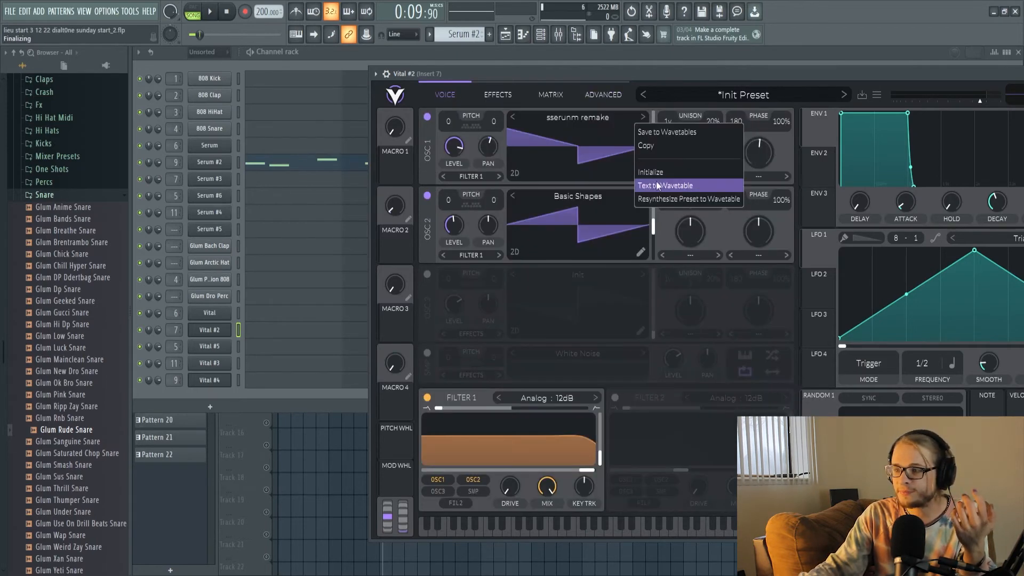
mouse_move(654, 189)
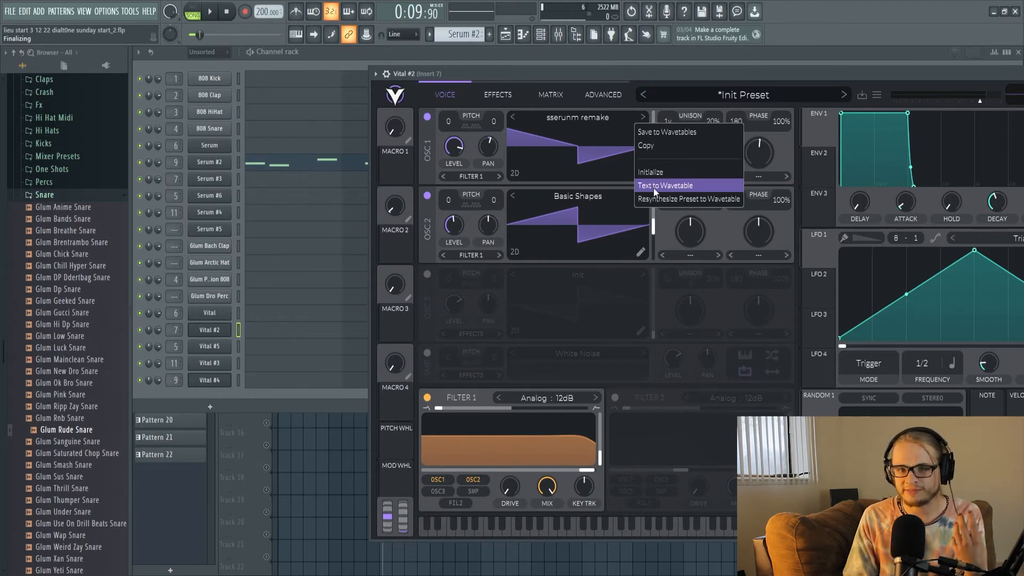
- Generate OSC 1's wavetable from the typed text 'donke'
click(663, 185)
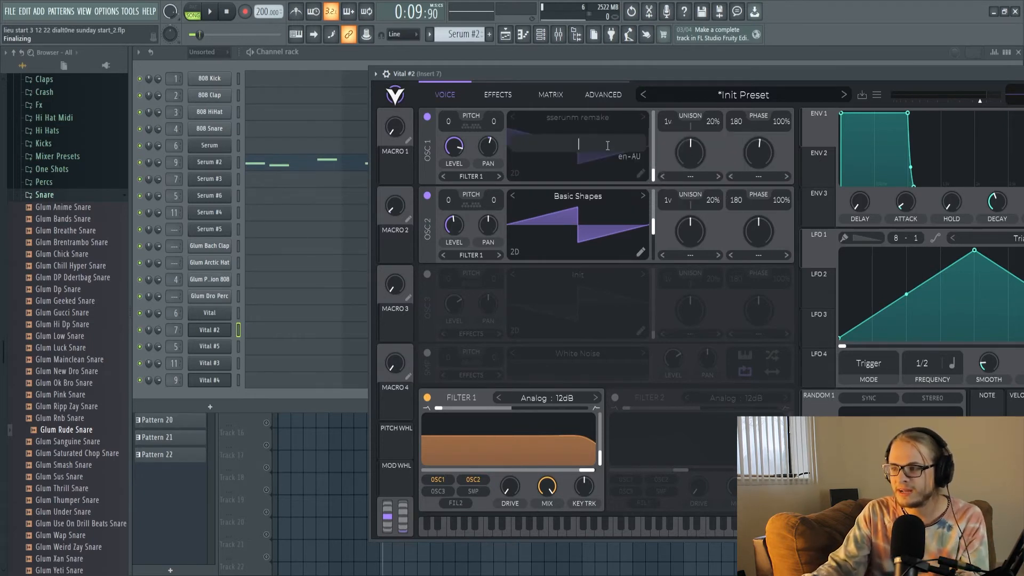
text(donke)
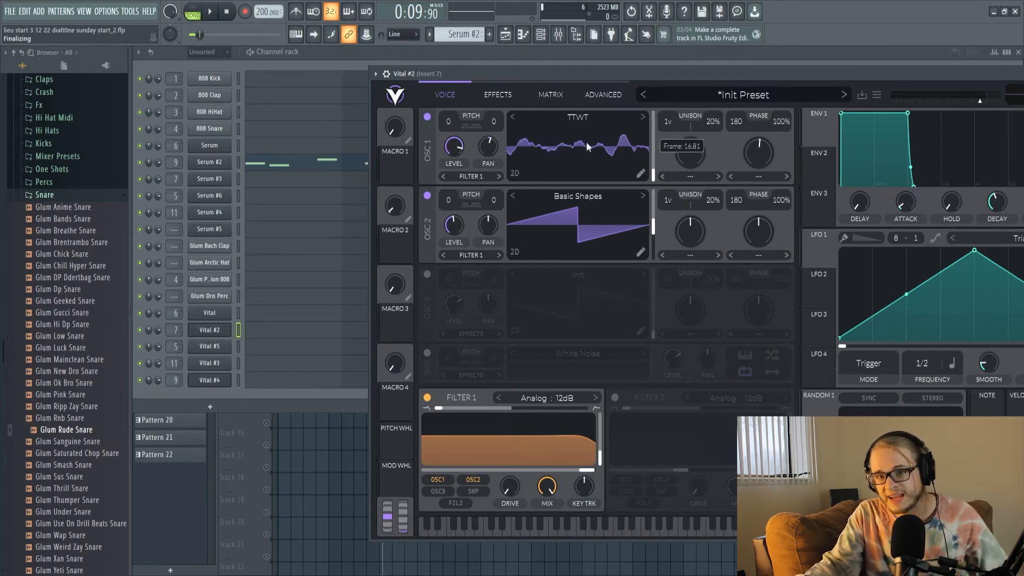
mouse_move(572, 151)
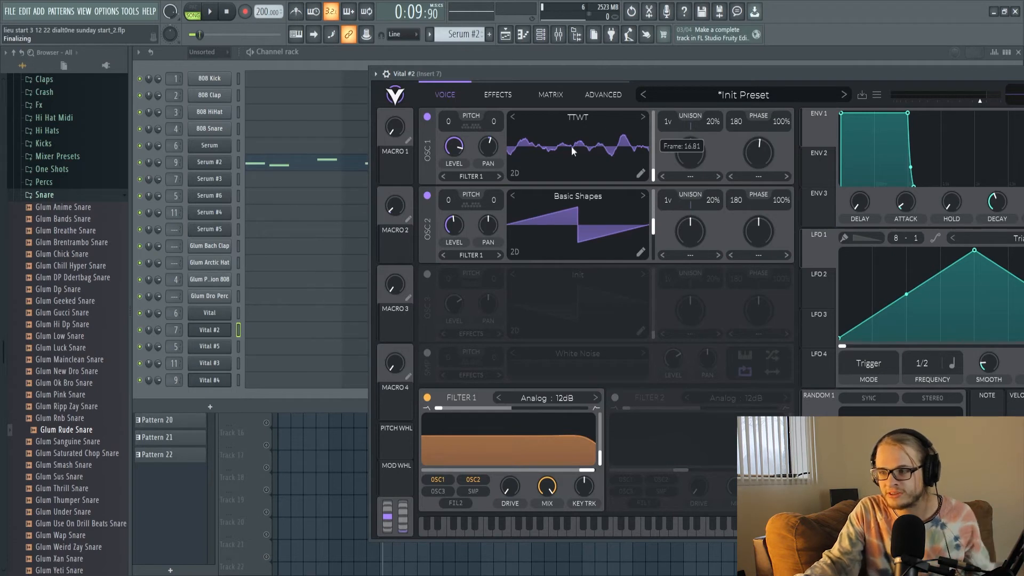
mouse_move(565, 141)
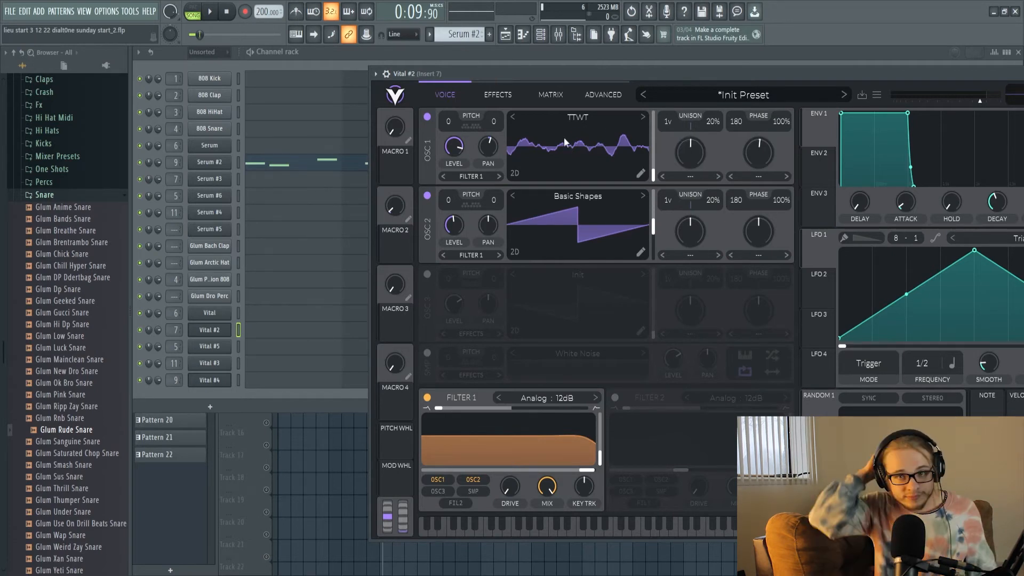
mouse_move(567, 139)
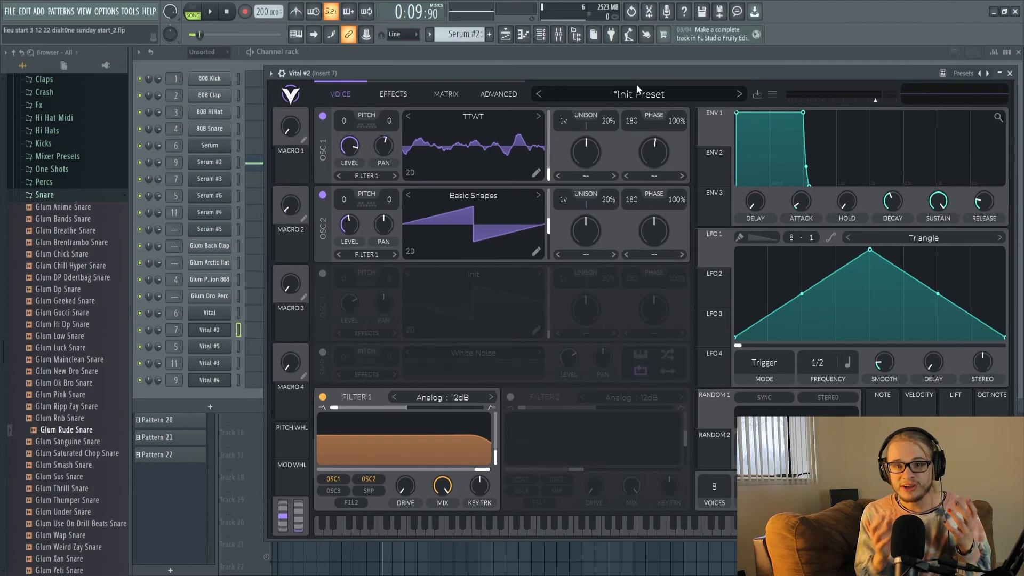
mouse_move(529, 181)
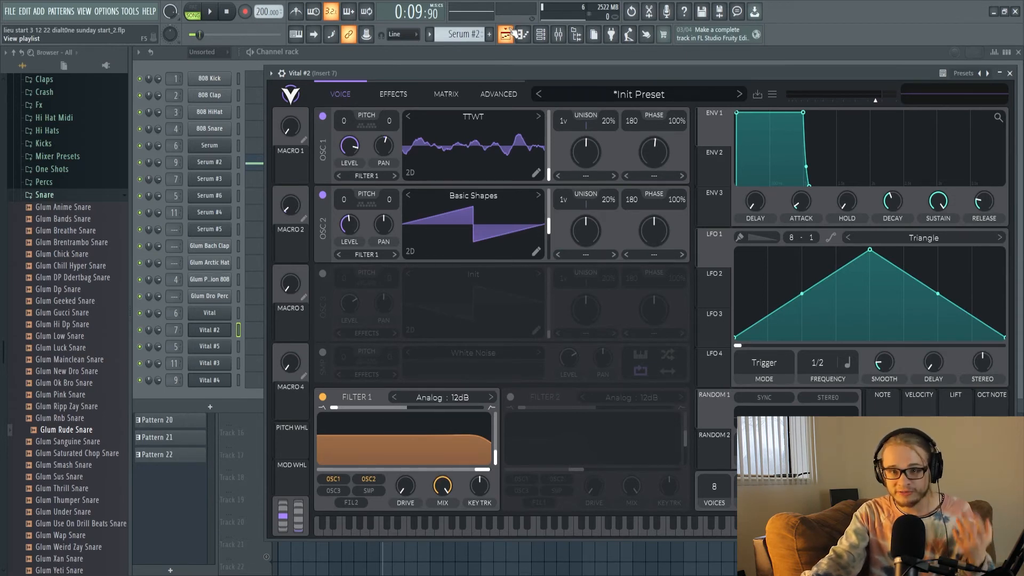
mouse_move(551, 88)
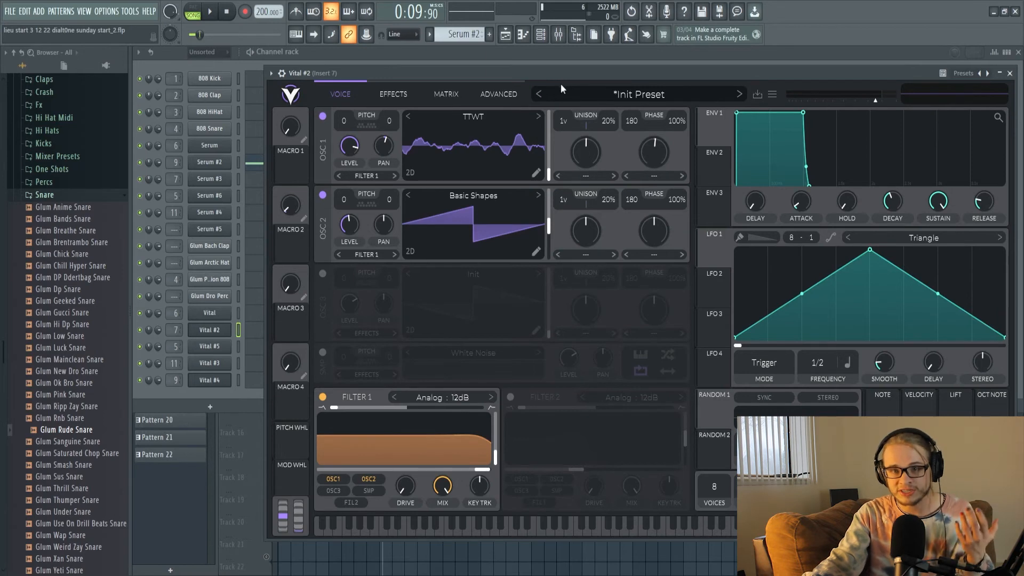
mouse_move(483, 131)
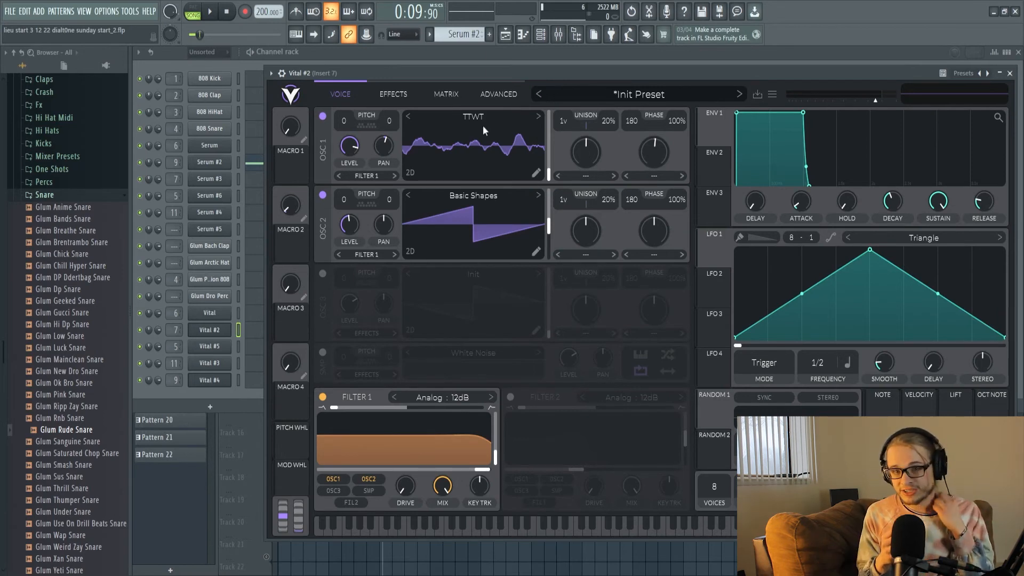
mouse_move(499, 139)
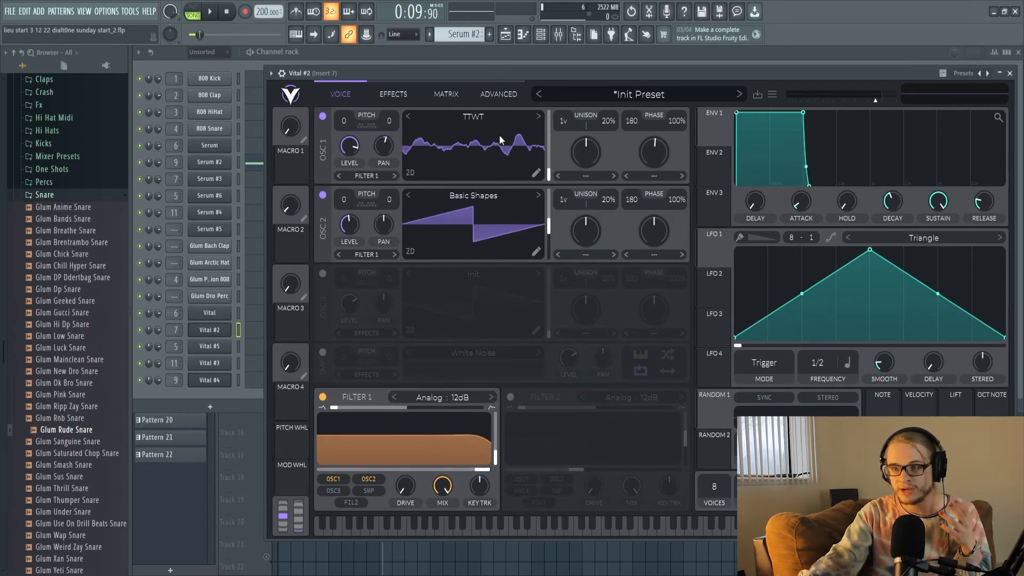
- Open and dismiss OSC 1's wavetable list, then close the Vital #2 window
click(472, 117)
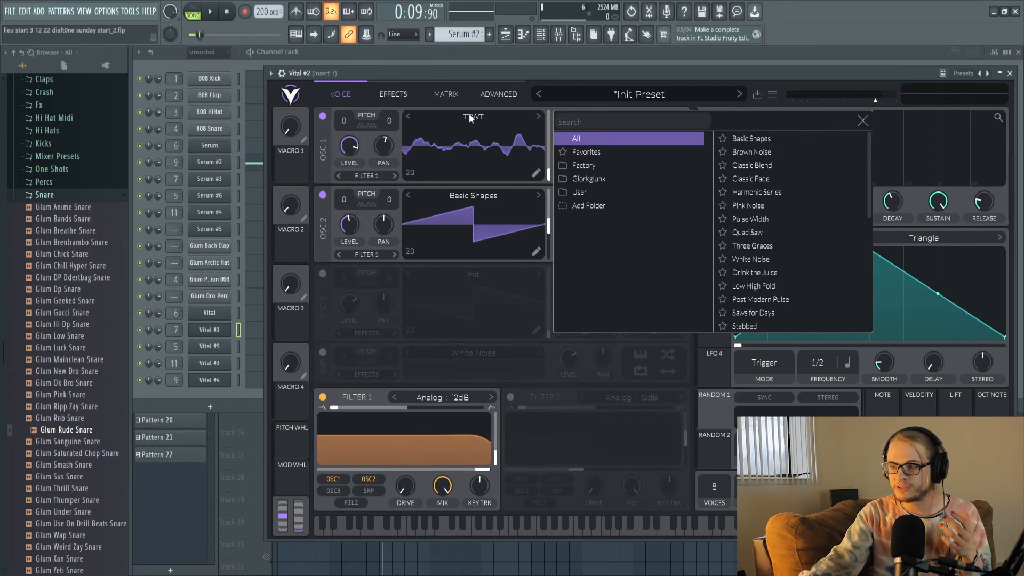
click(862, 121)
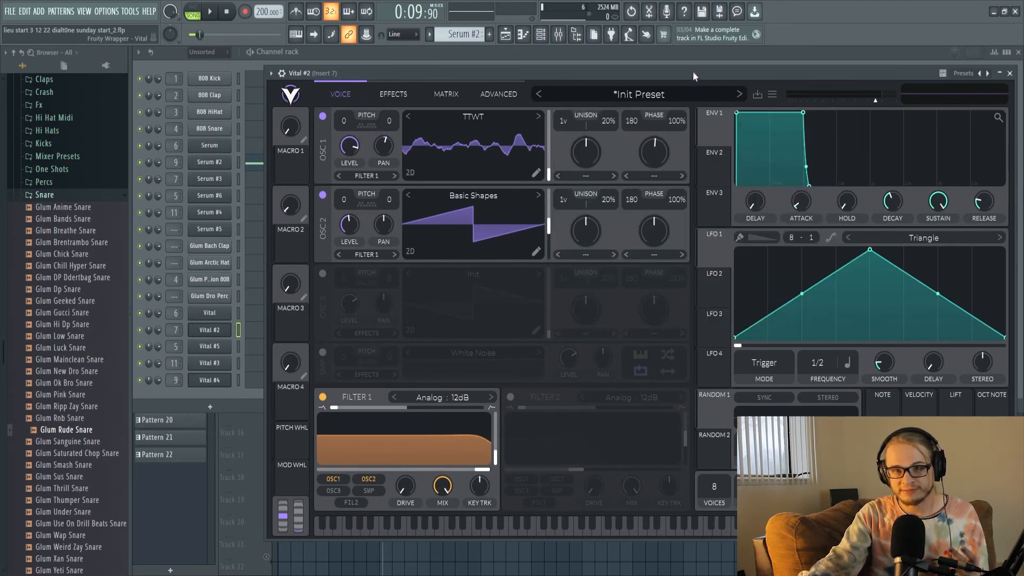
mouse_move(506, 122)
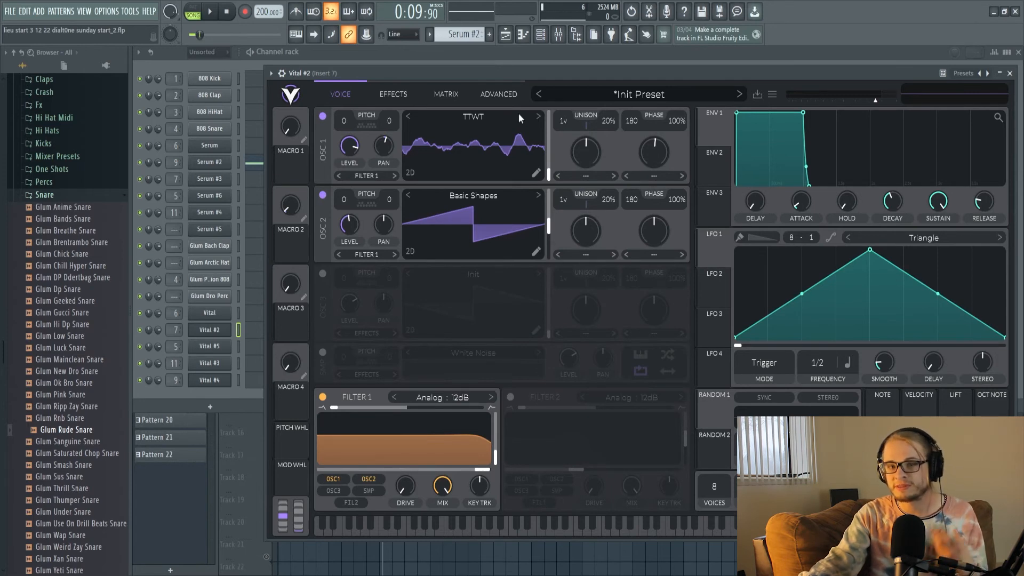
click(1009, 72)
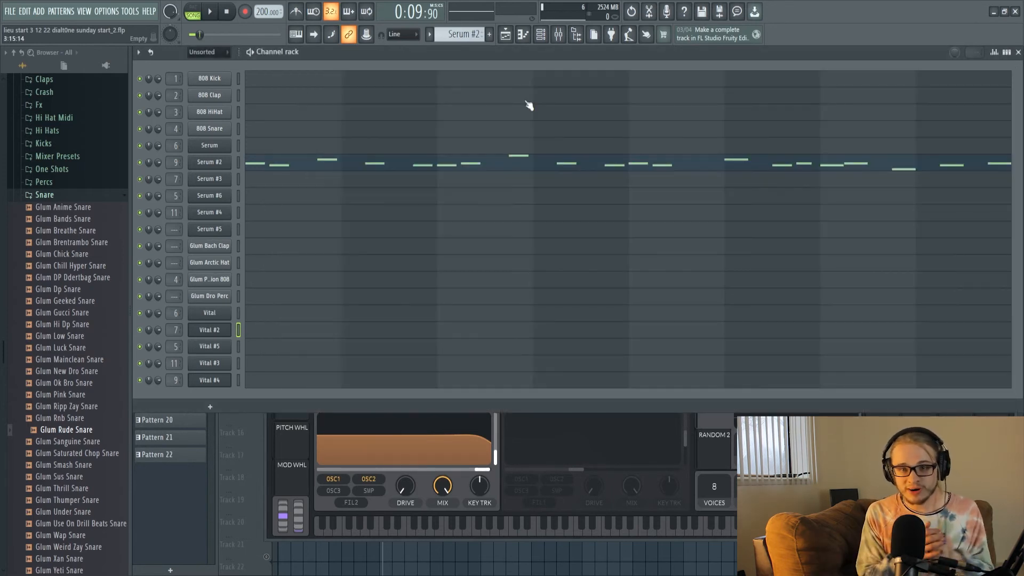